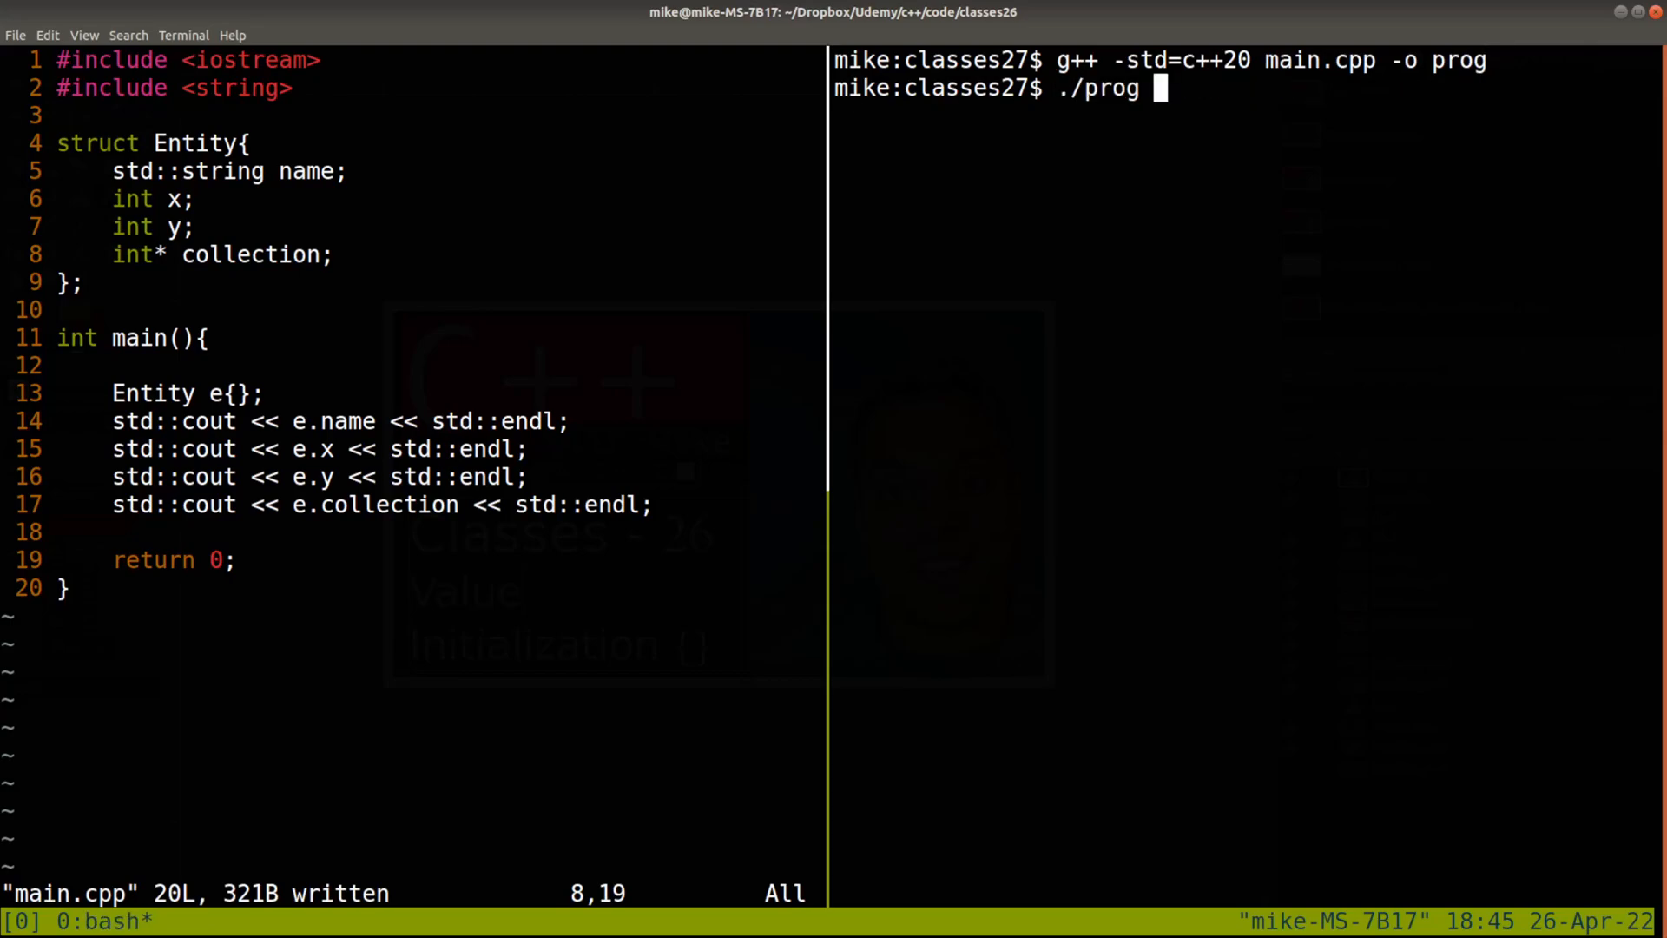
Step: Run the rebuilt program with 'Entity e;' to see garbage values printed for x and y
key("Return")
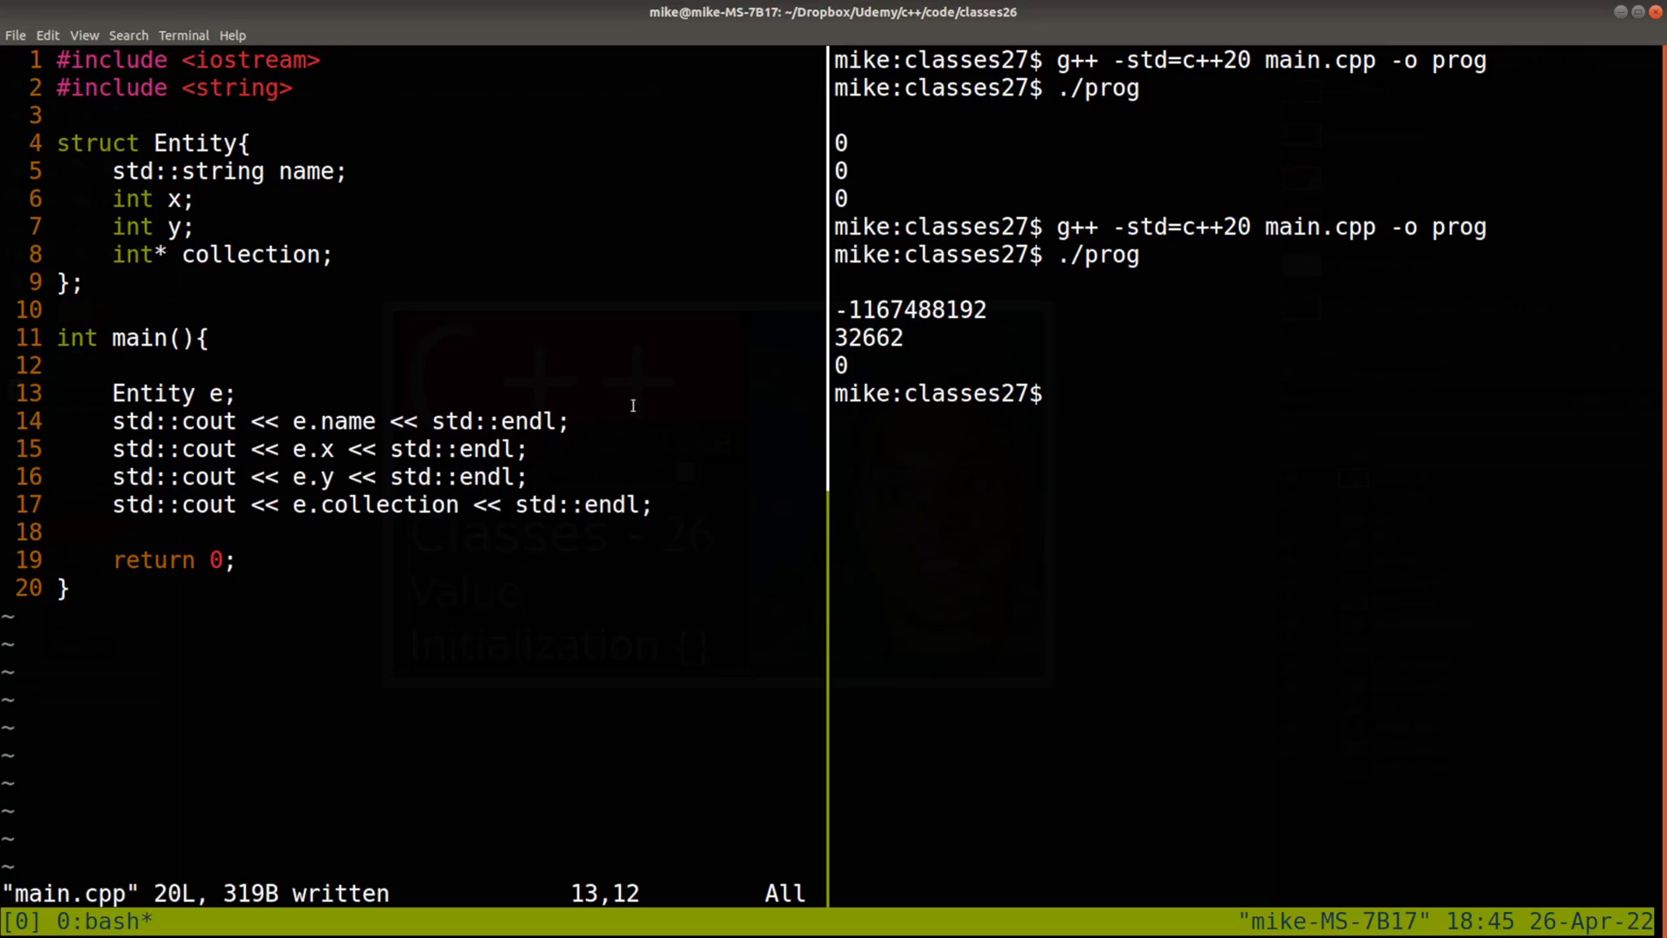
double_click(868, 337)
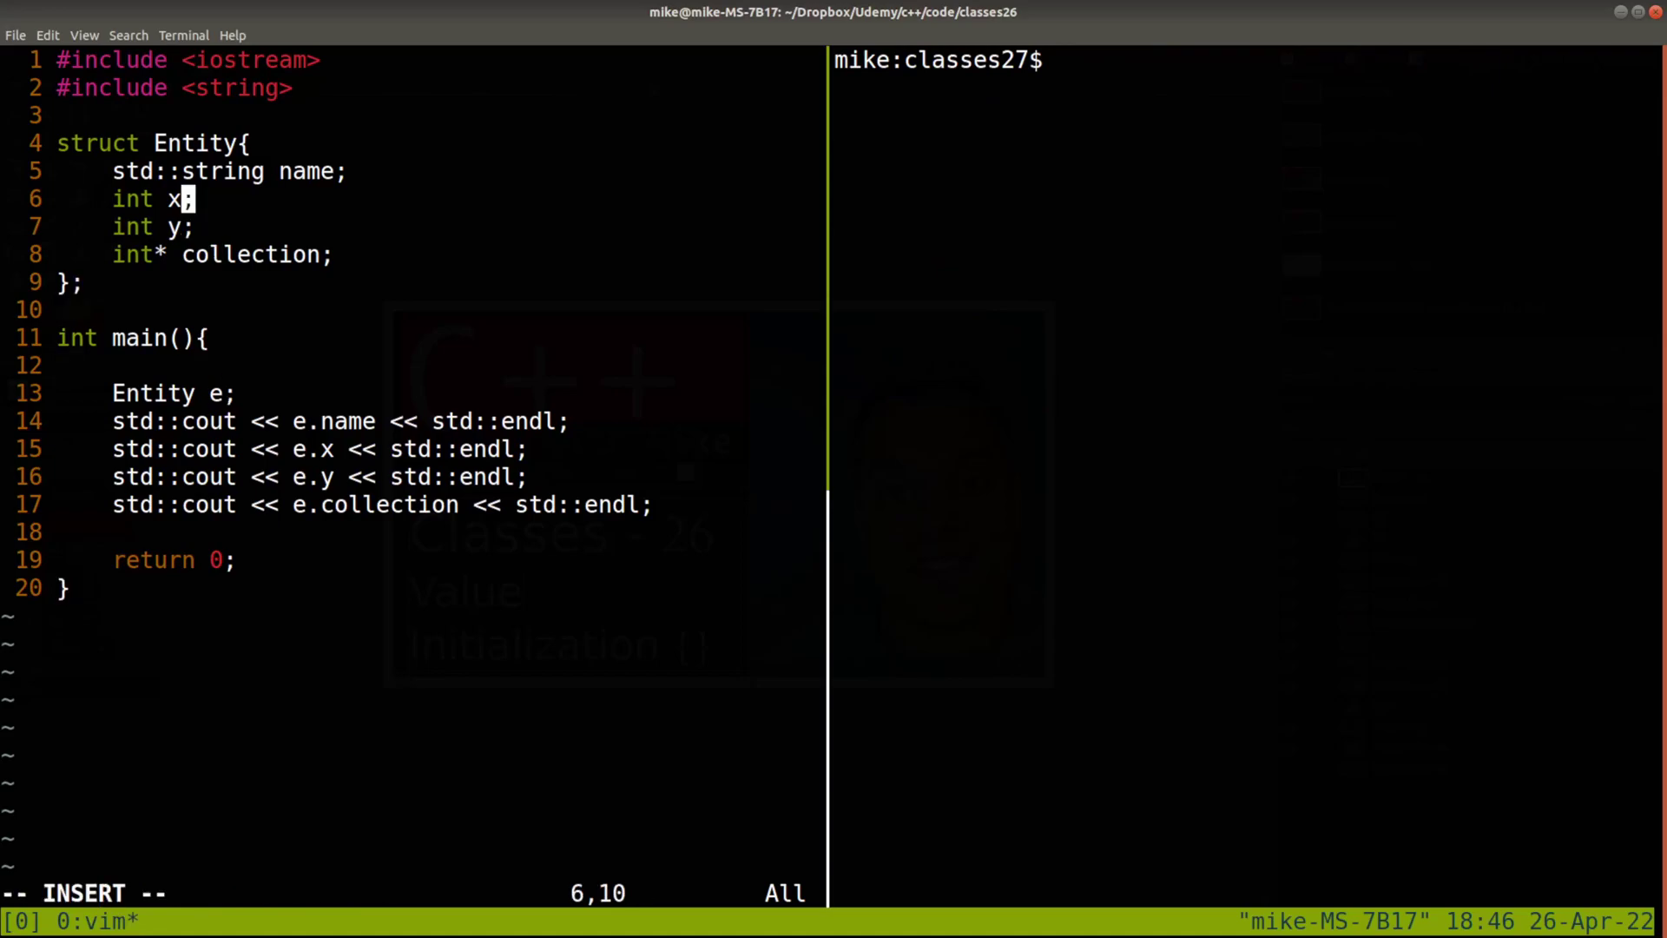
Step: Give Entity's members in-class initializers x{4}, y{5} and collection{nullptr}
type("{")
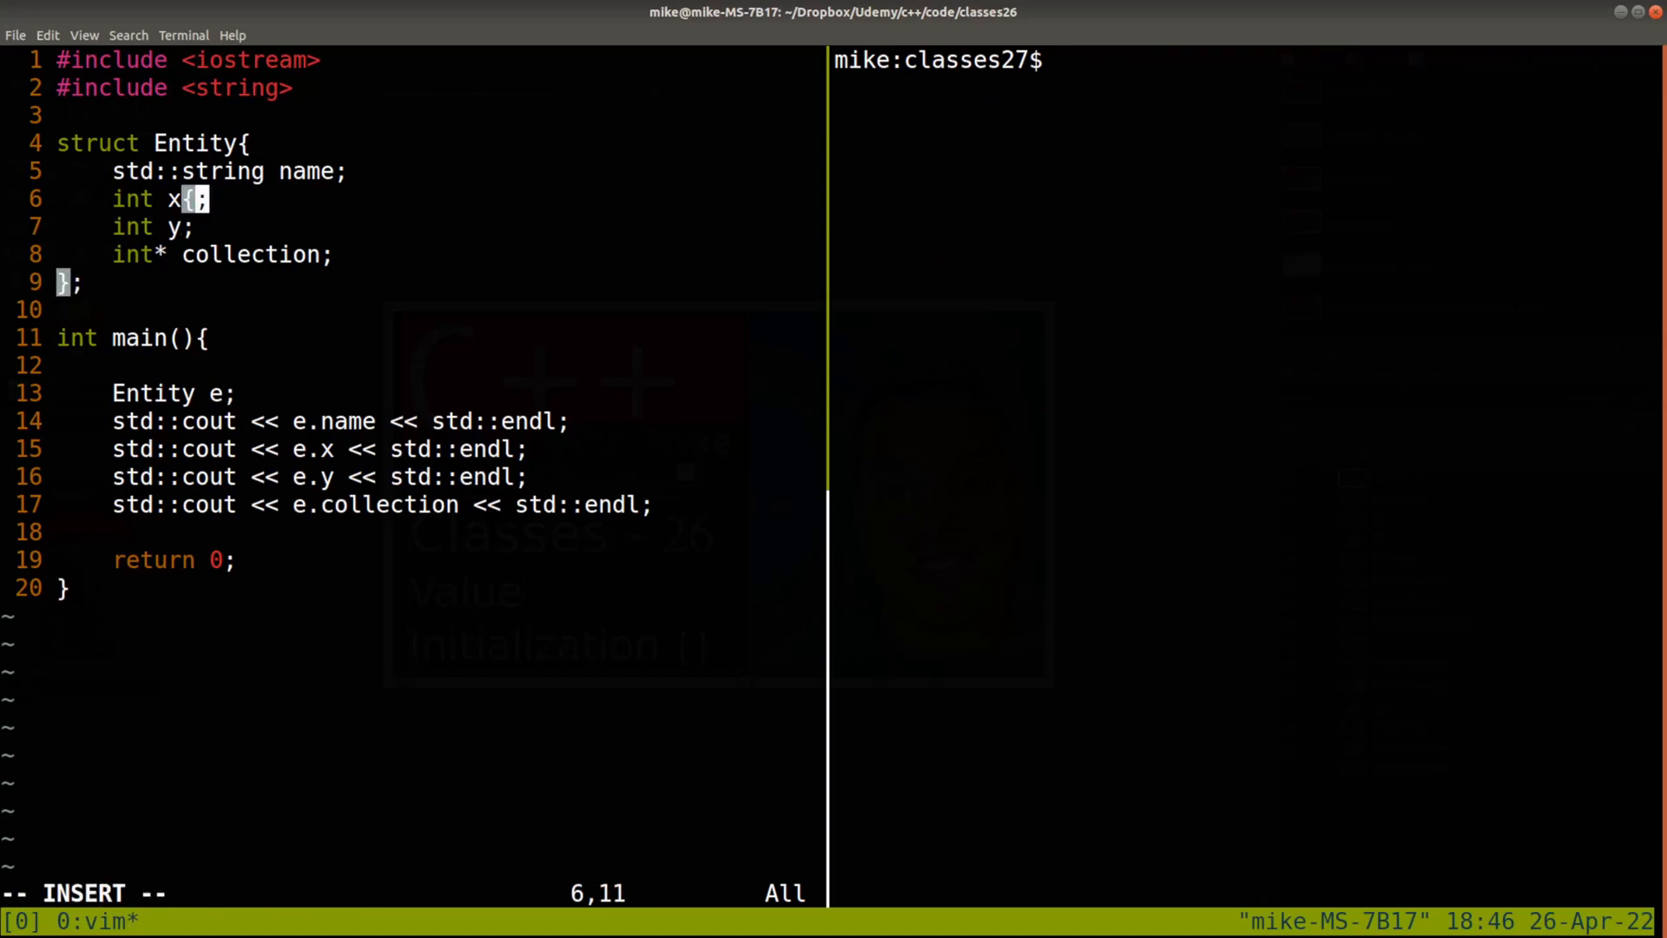
type("4")
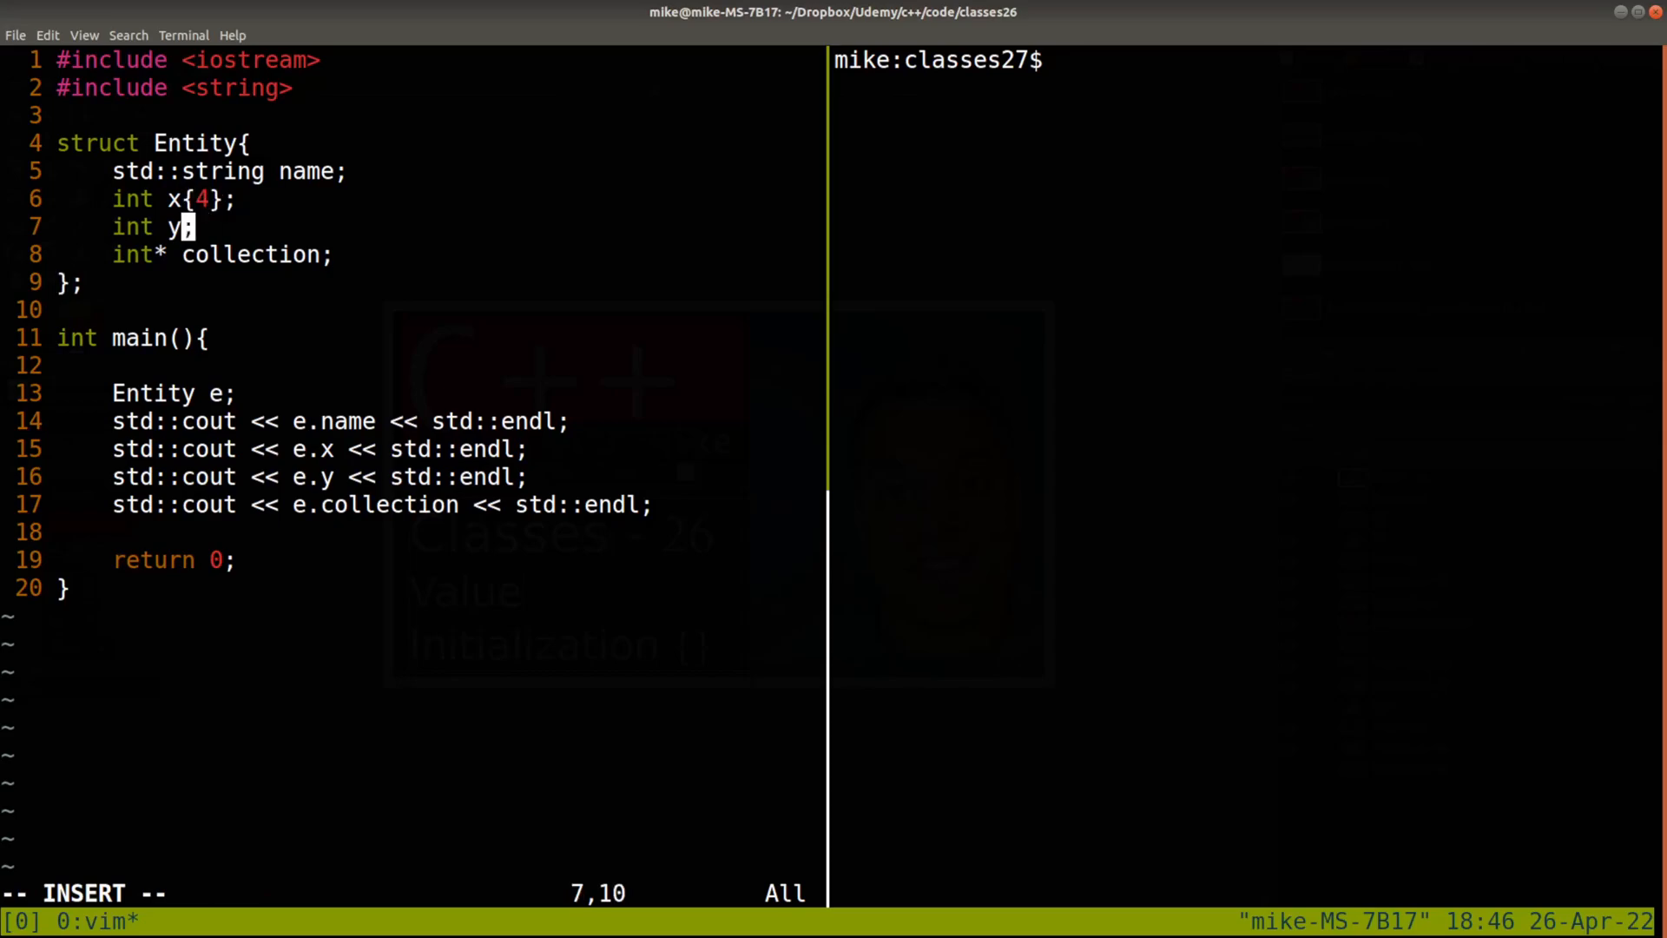
type("{5}")
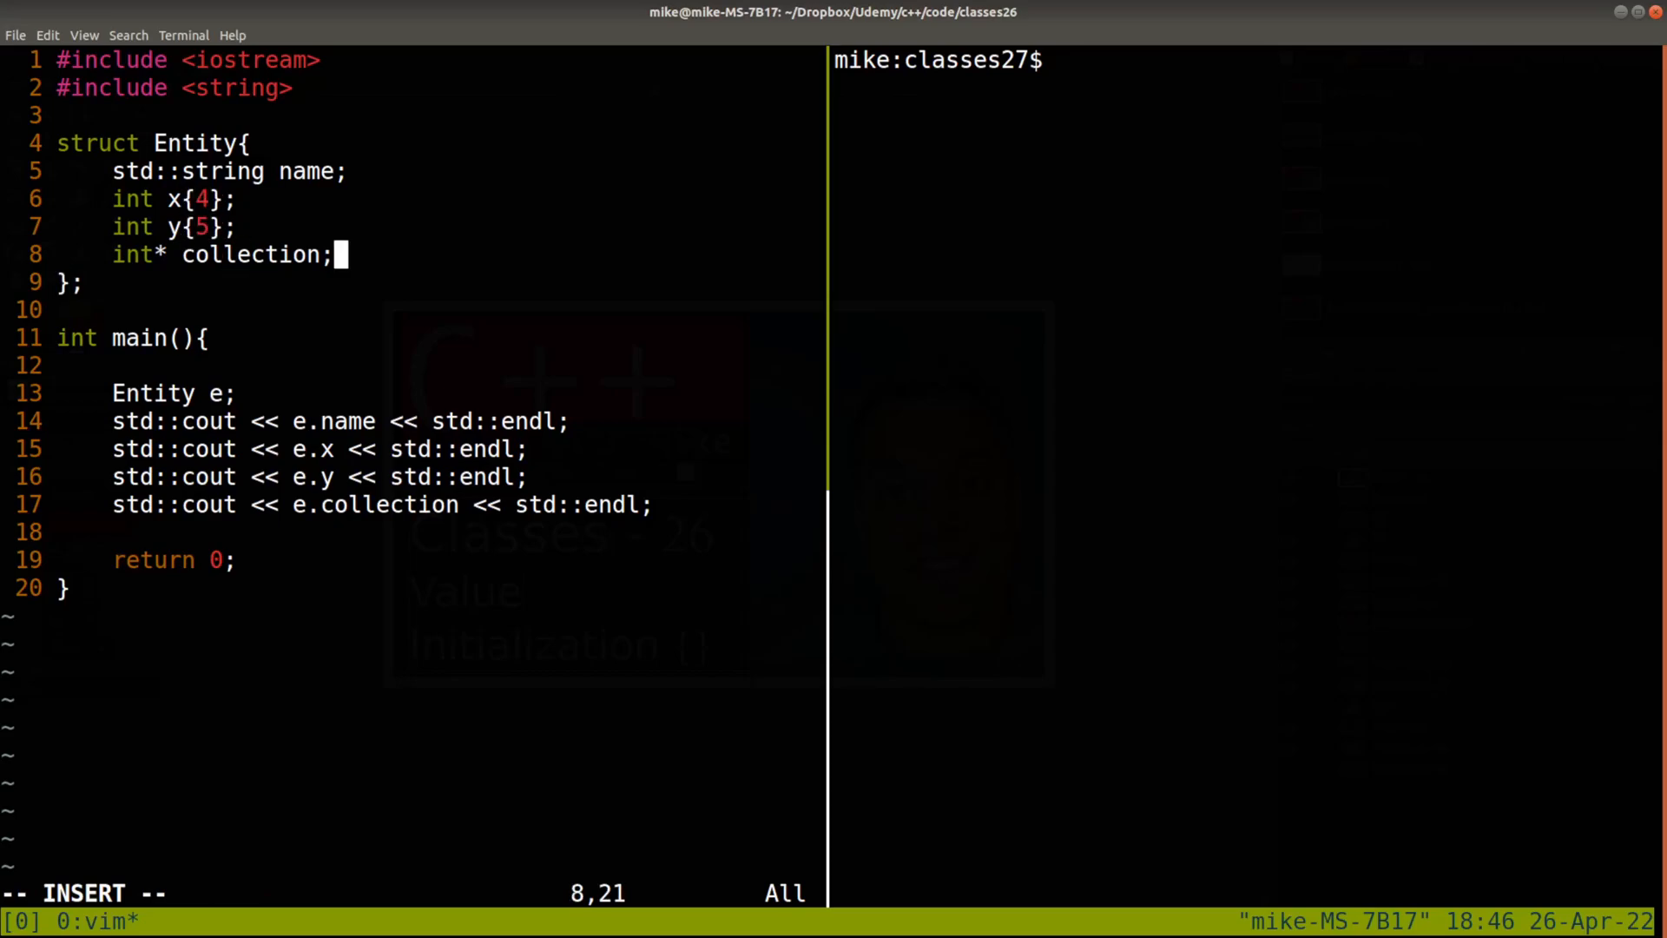
type("{nullptr")
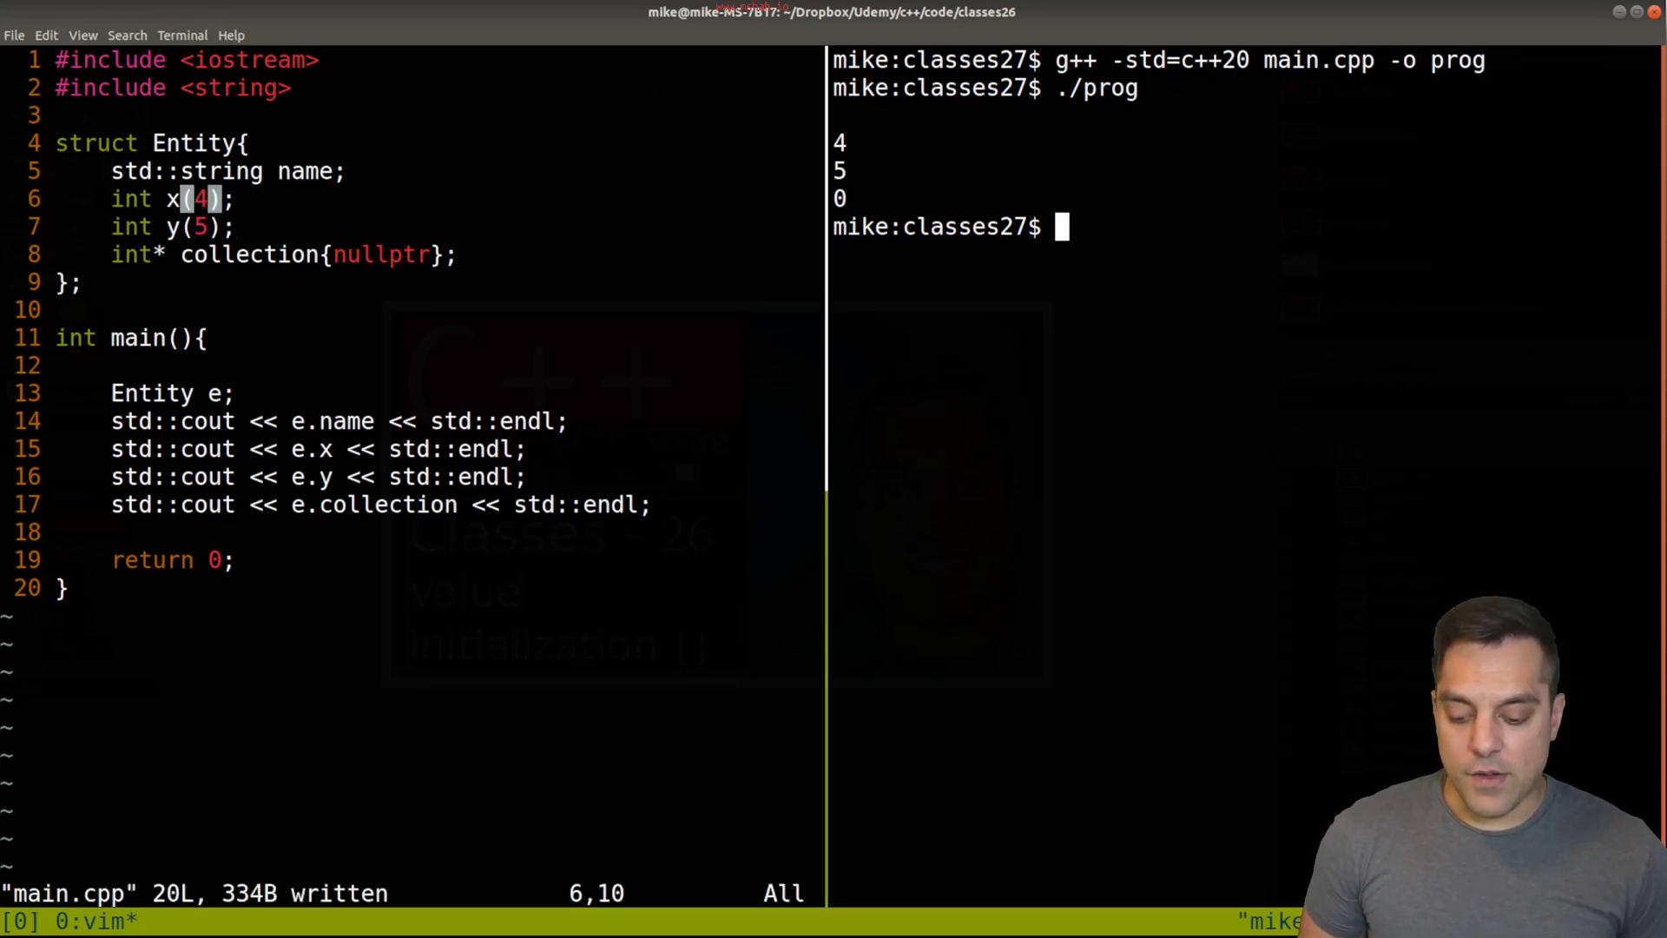
Step: Compile main.cpp with g++ -std=c++20 to see the errors from the parenthesized initializers
type("g++ -std=c++20 main.cpp -o prog")
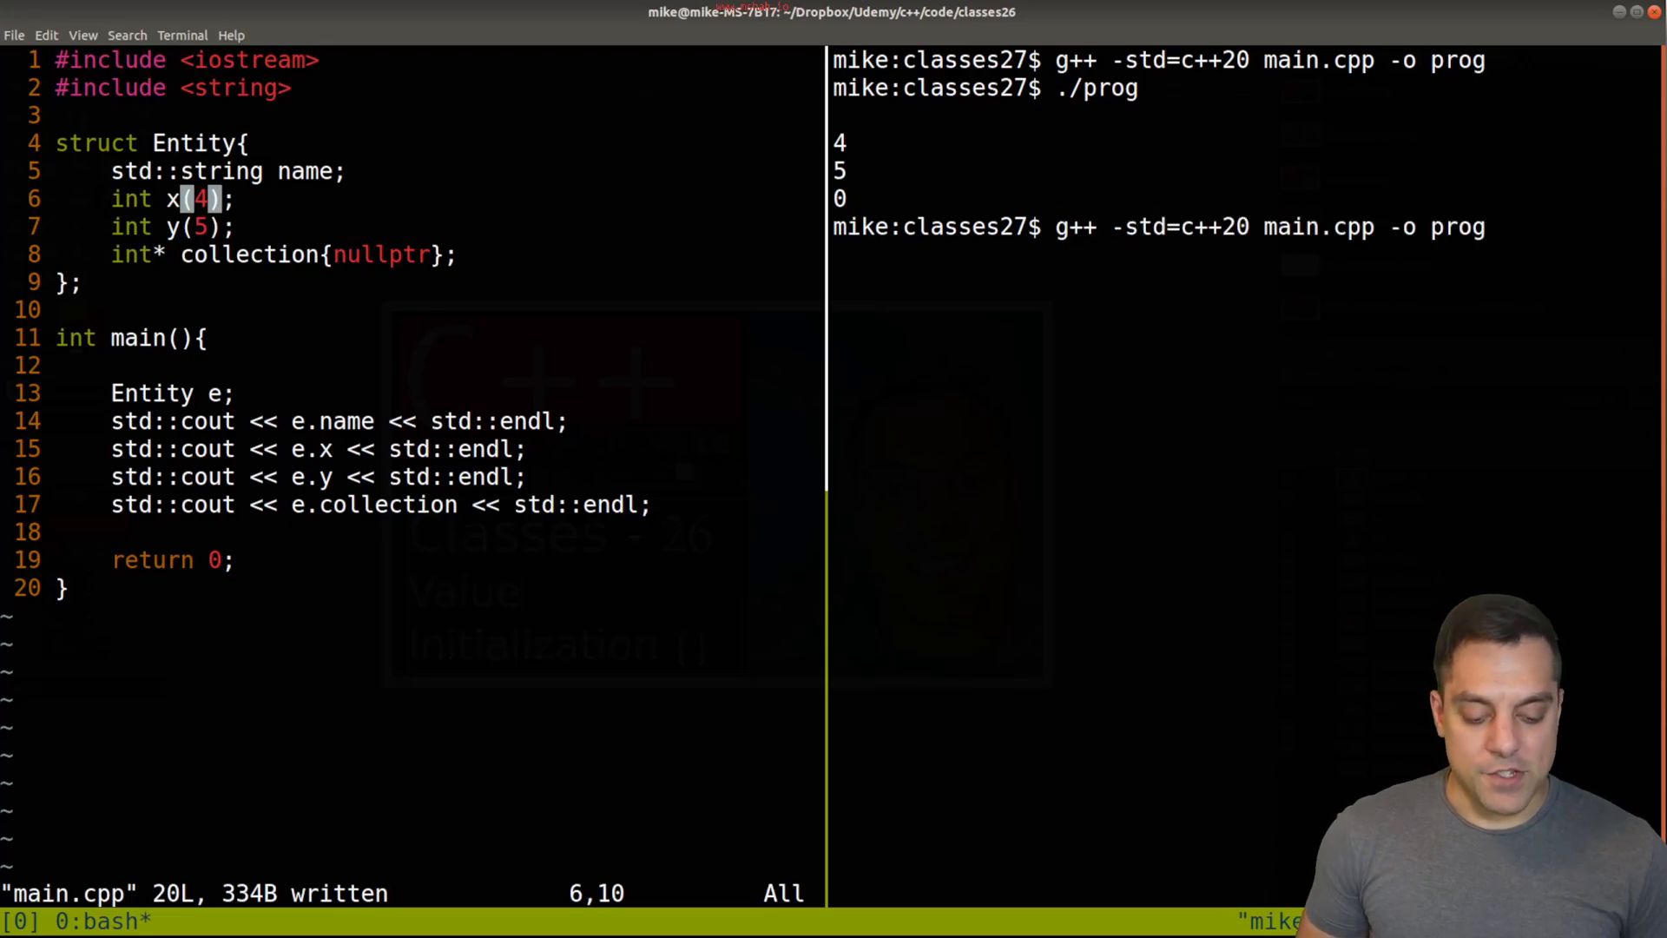
key("Return")
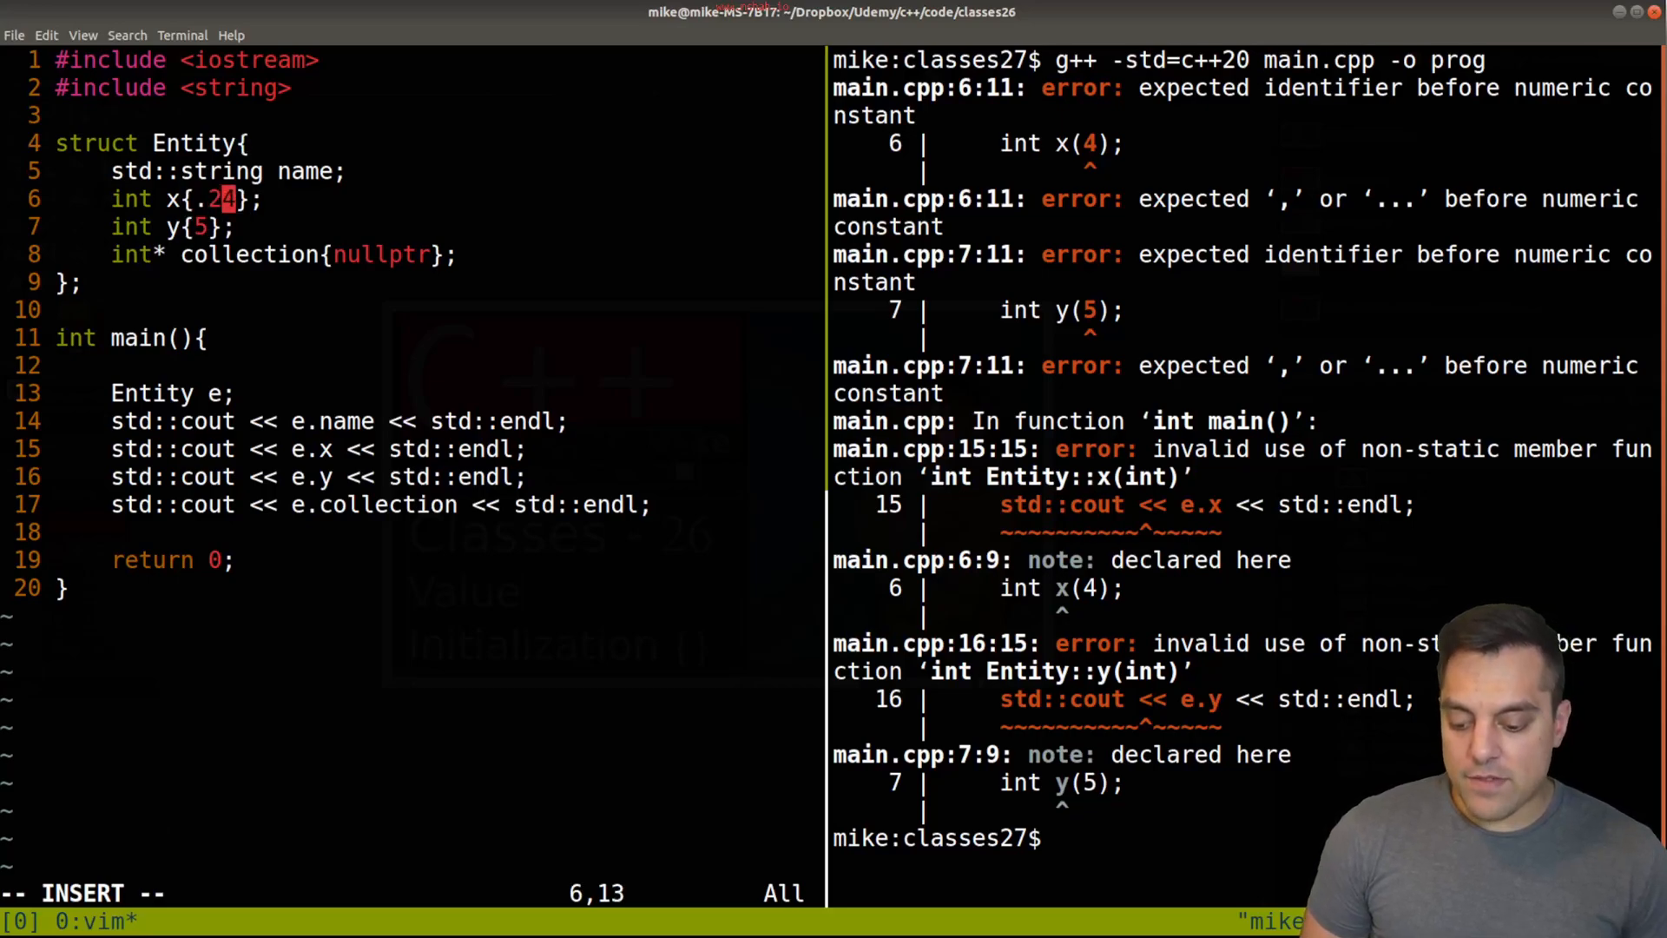
Step: Try a decimal initializer for x, then value-initialize the object as 'Entity e{};'
type(".2")
type("1")
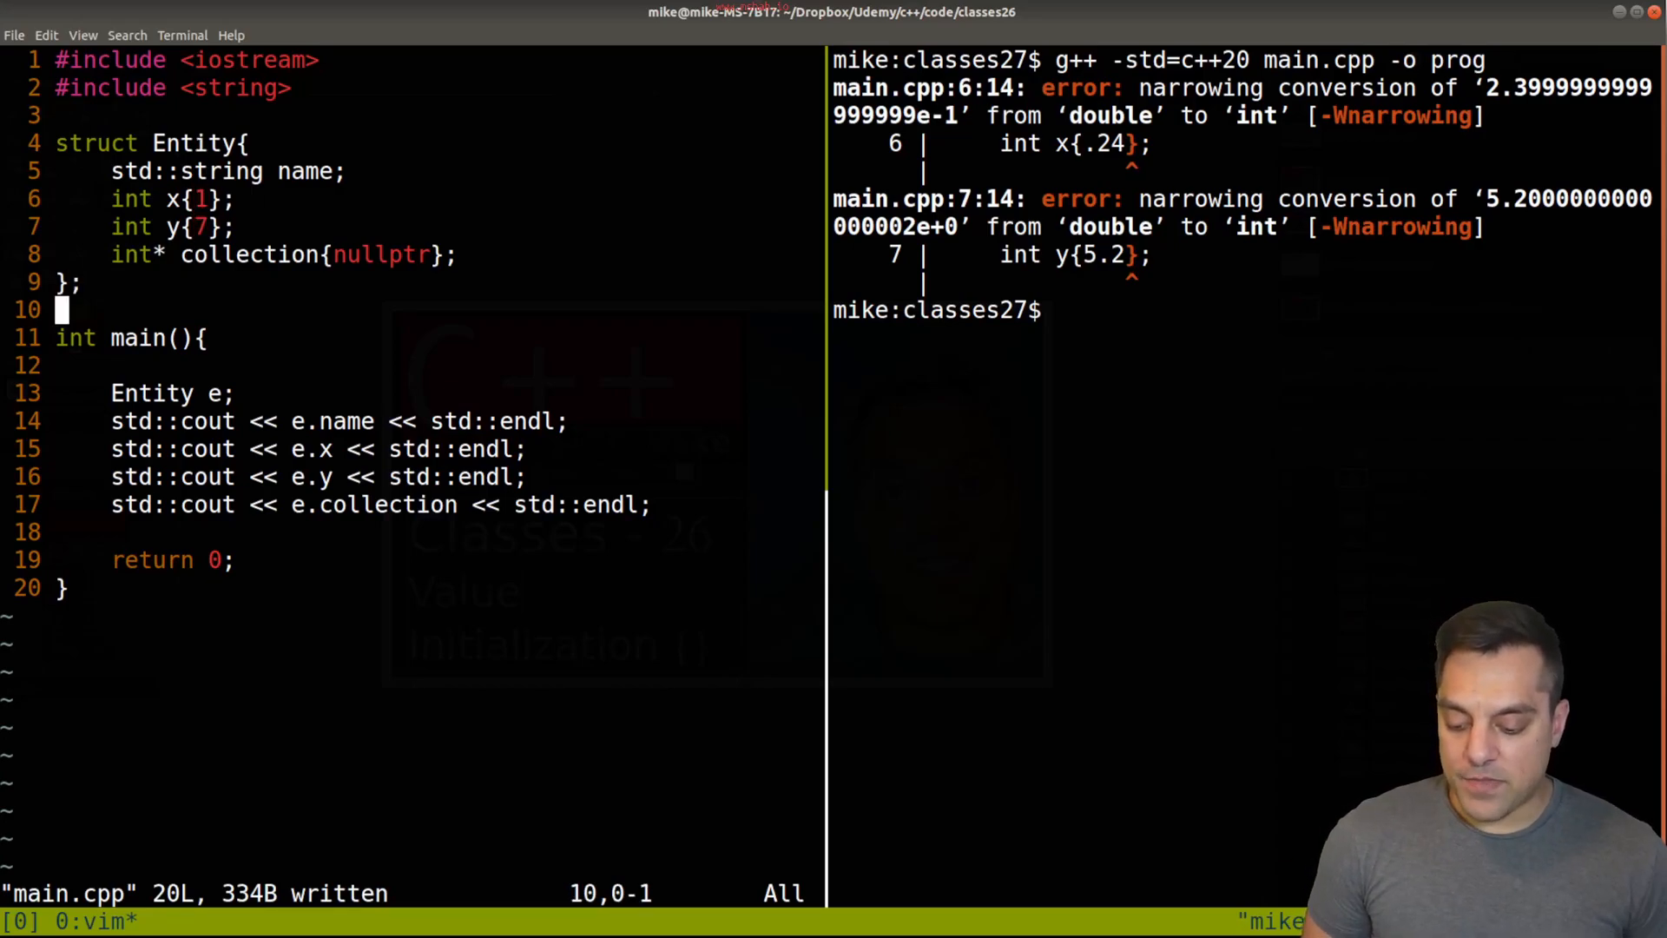
key("j")
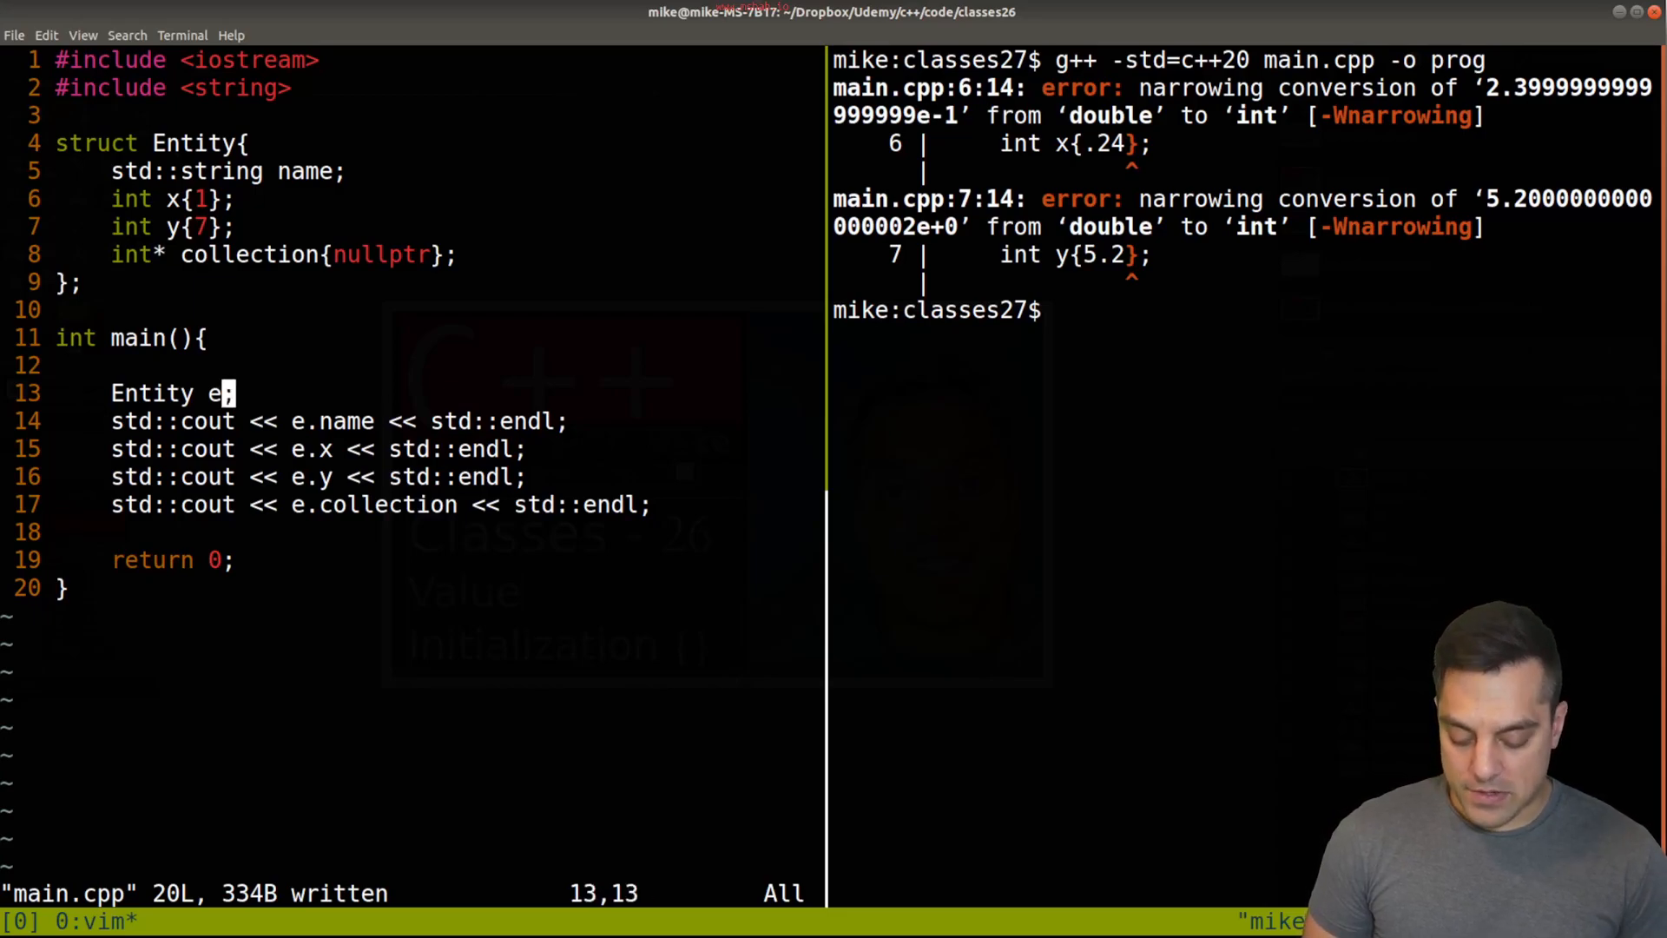
type("{}")
left_click(1245, 309)
type("./prog")
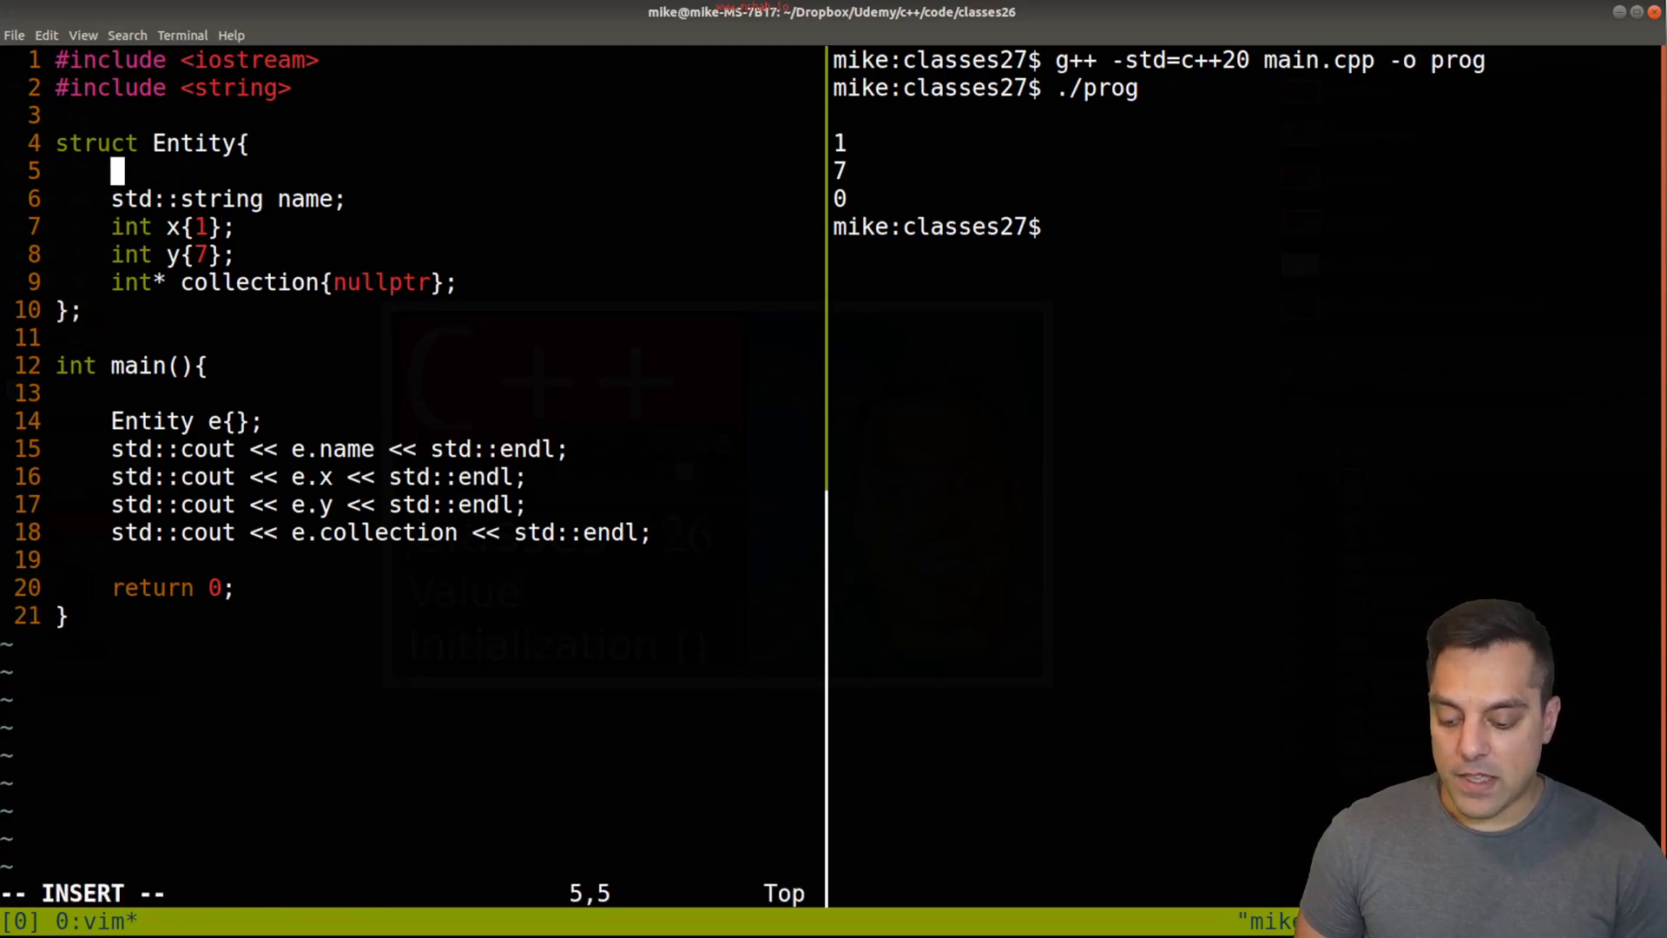
Step: Add an Entity() constructor and start its member initializer list with x{2}
type("Entity(){")
type("x")
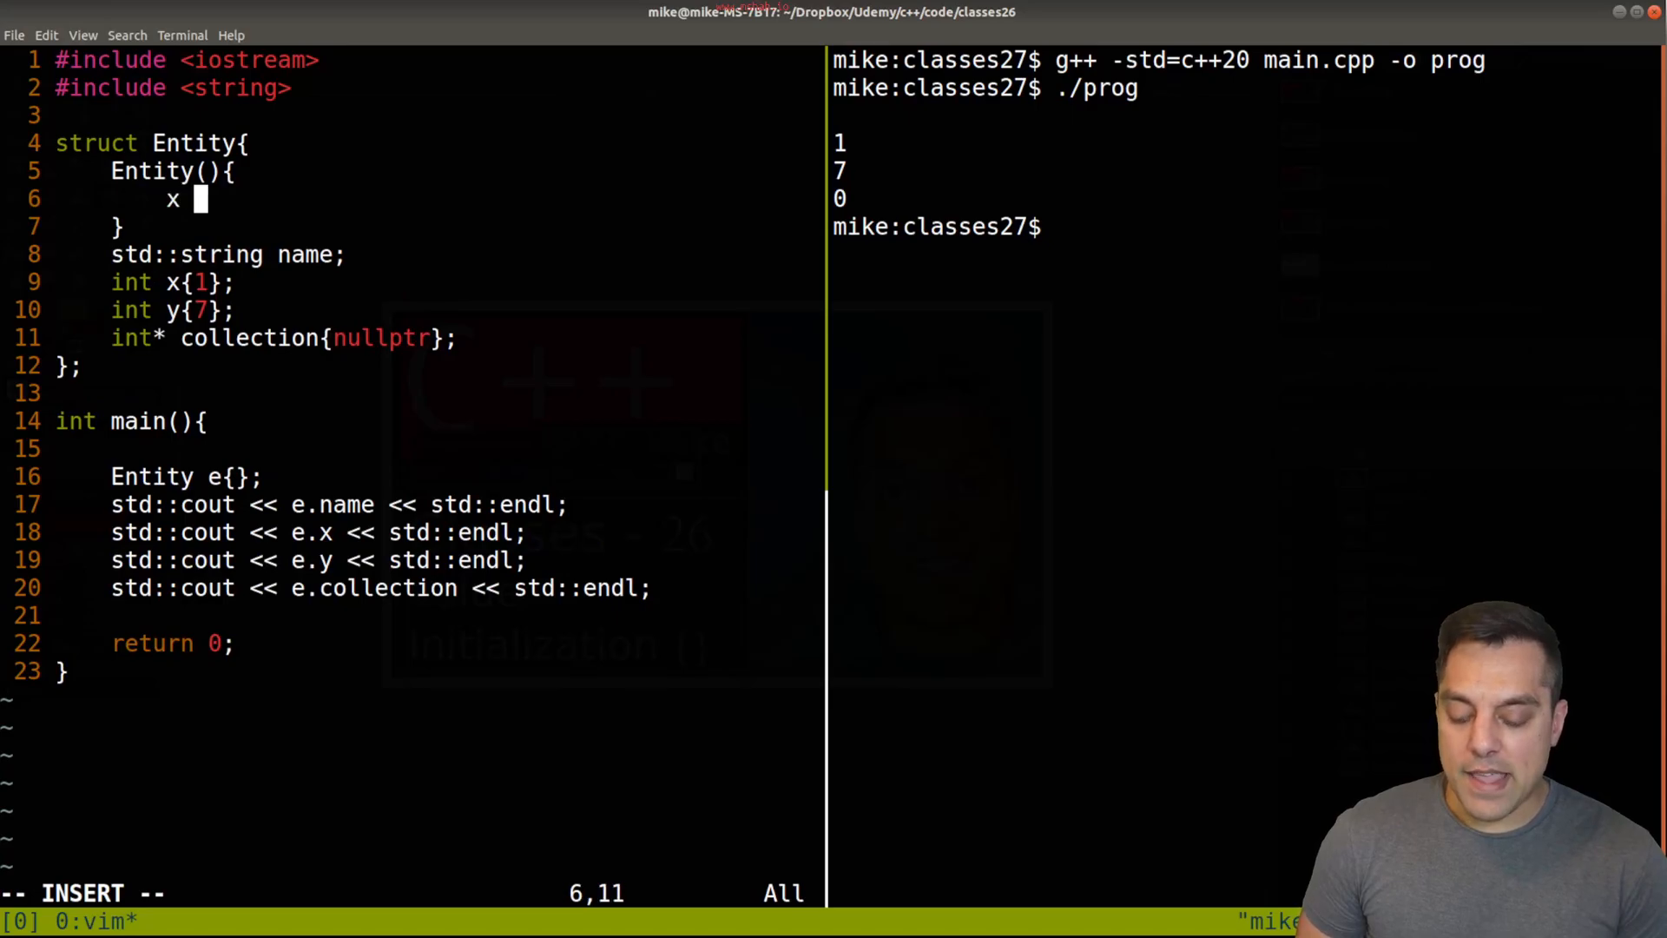
type("= 1;")
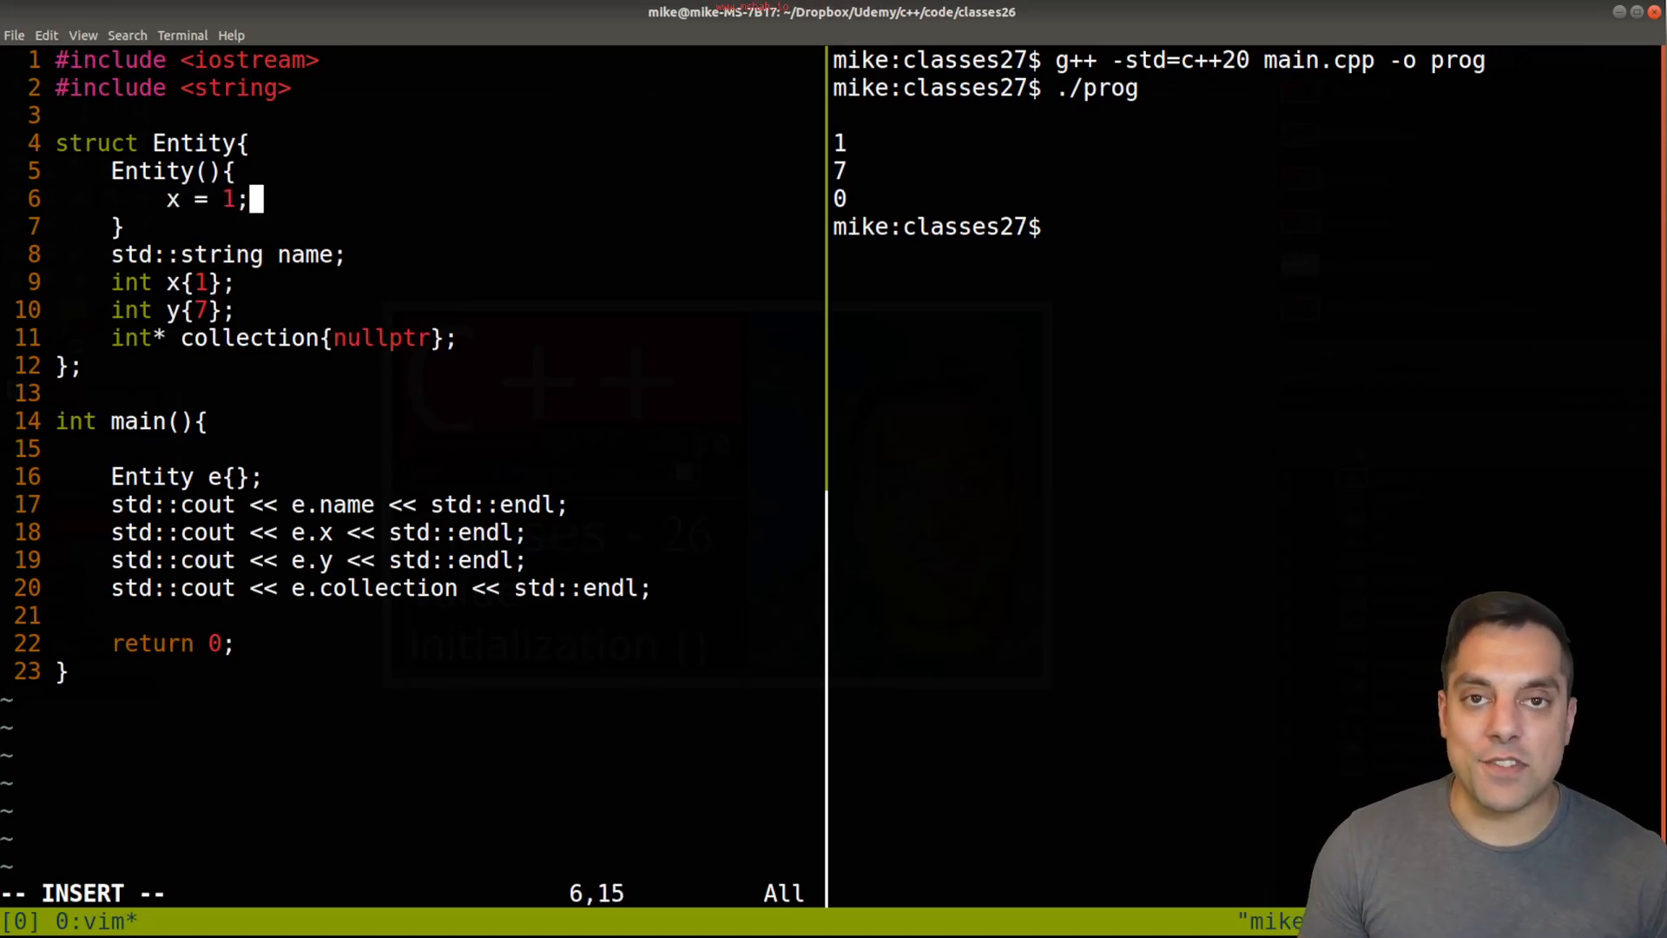
type("2")
left_click(157, 170)
type(" : ")
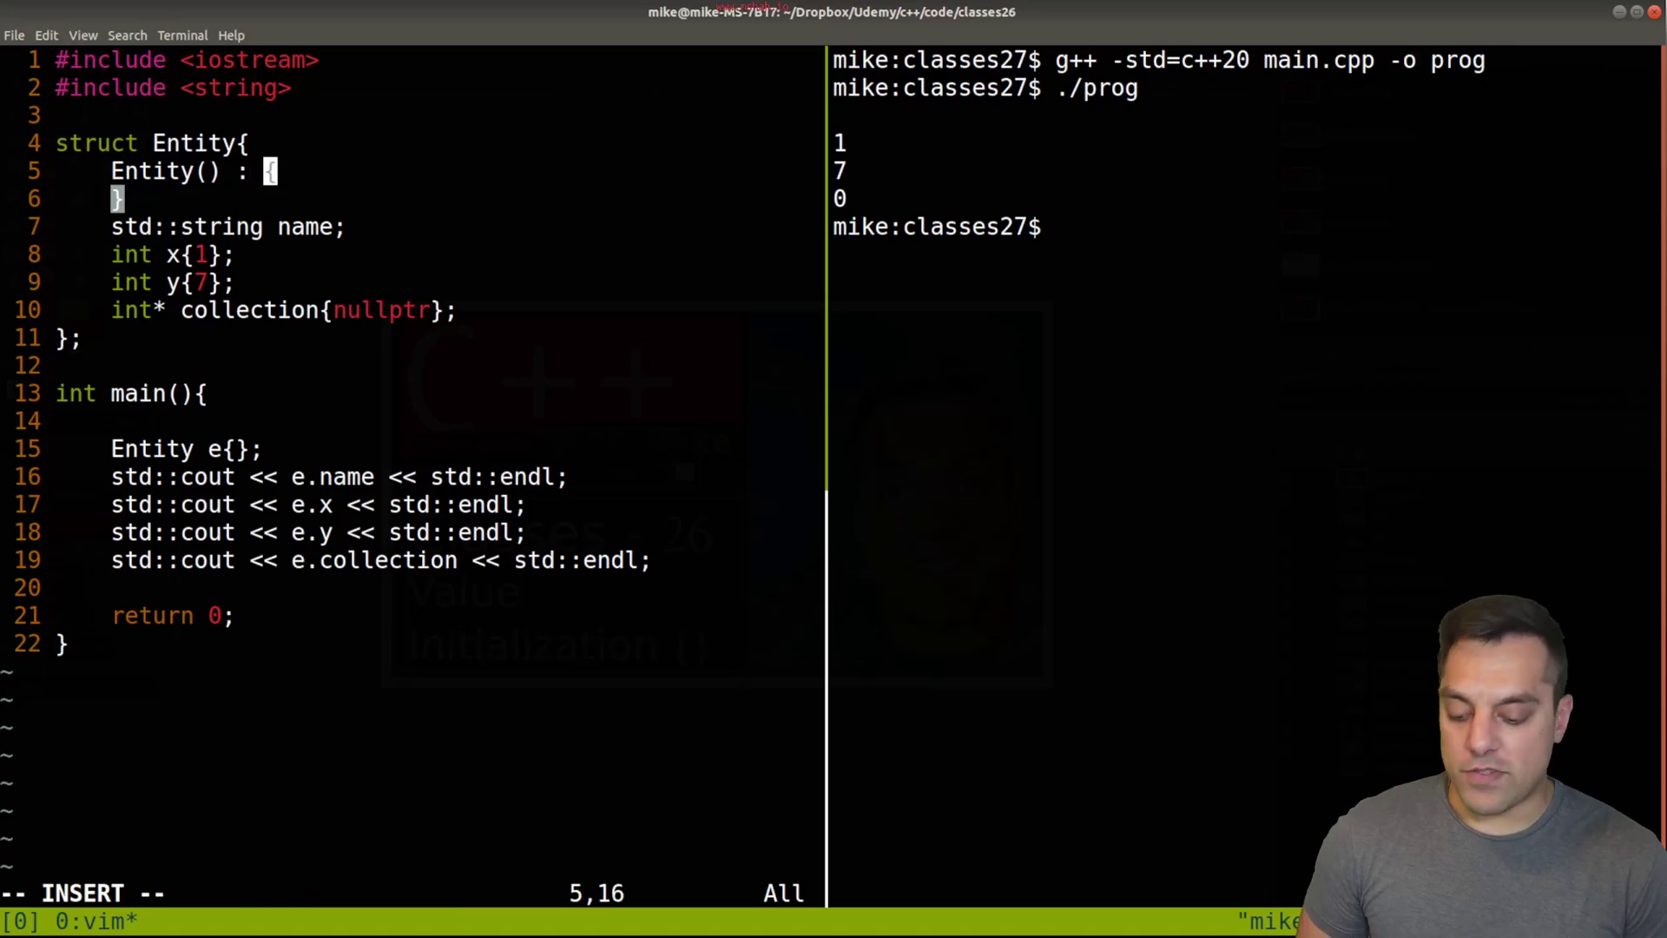
type("x{")
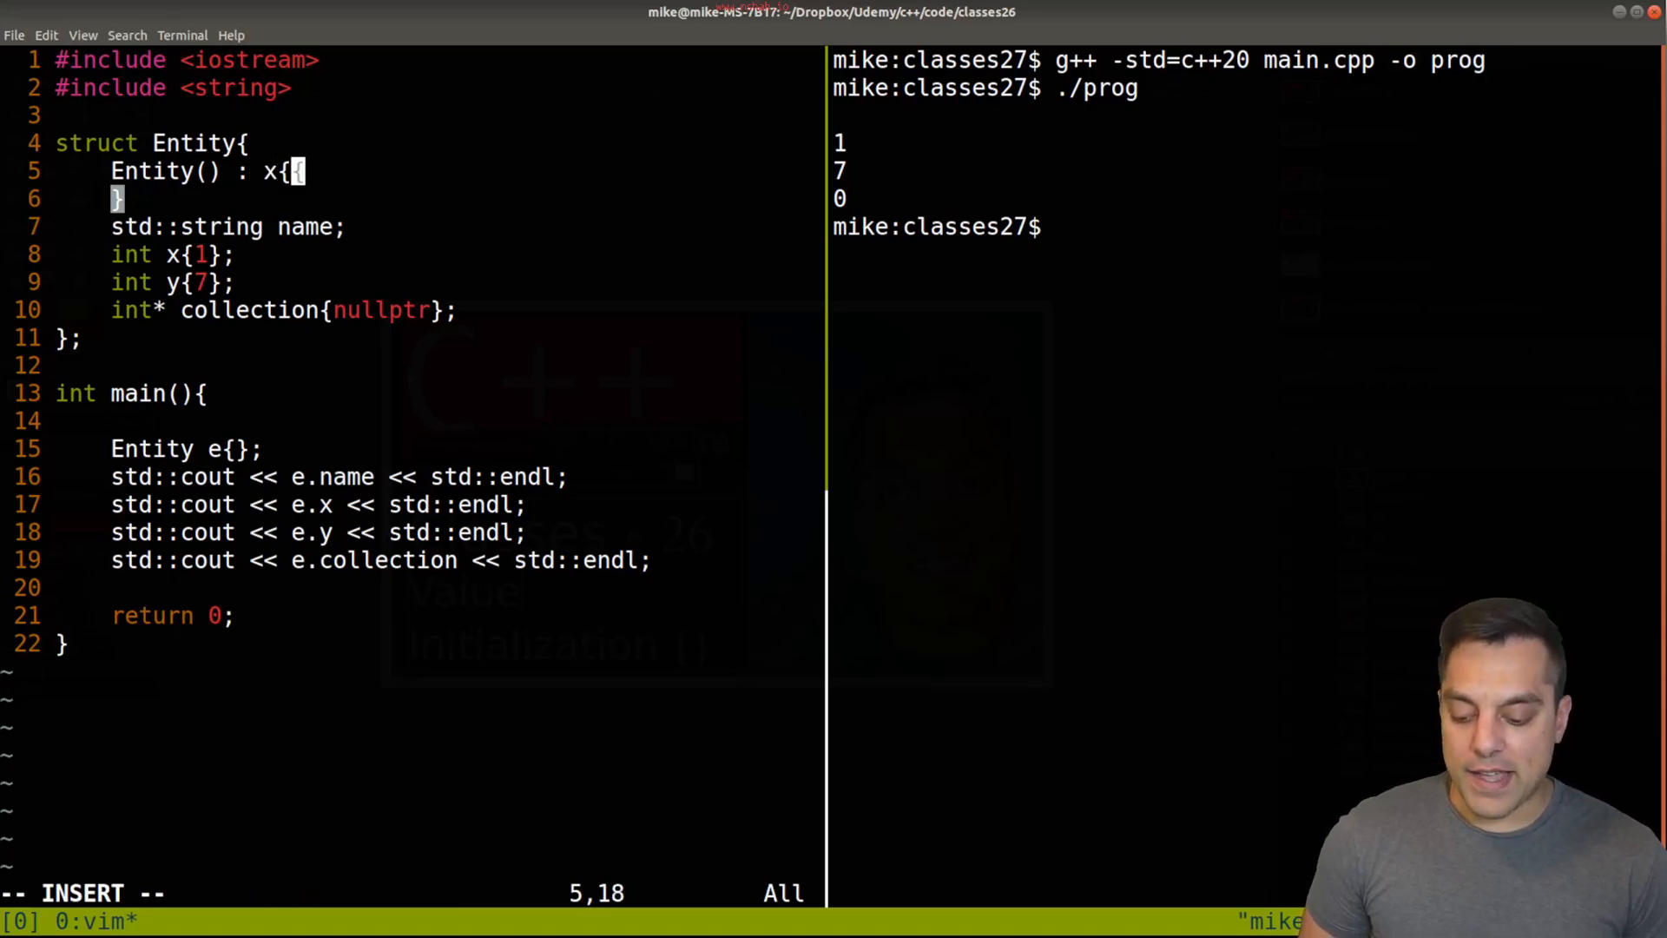
type("2},")
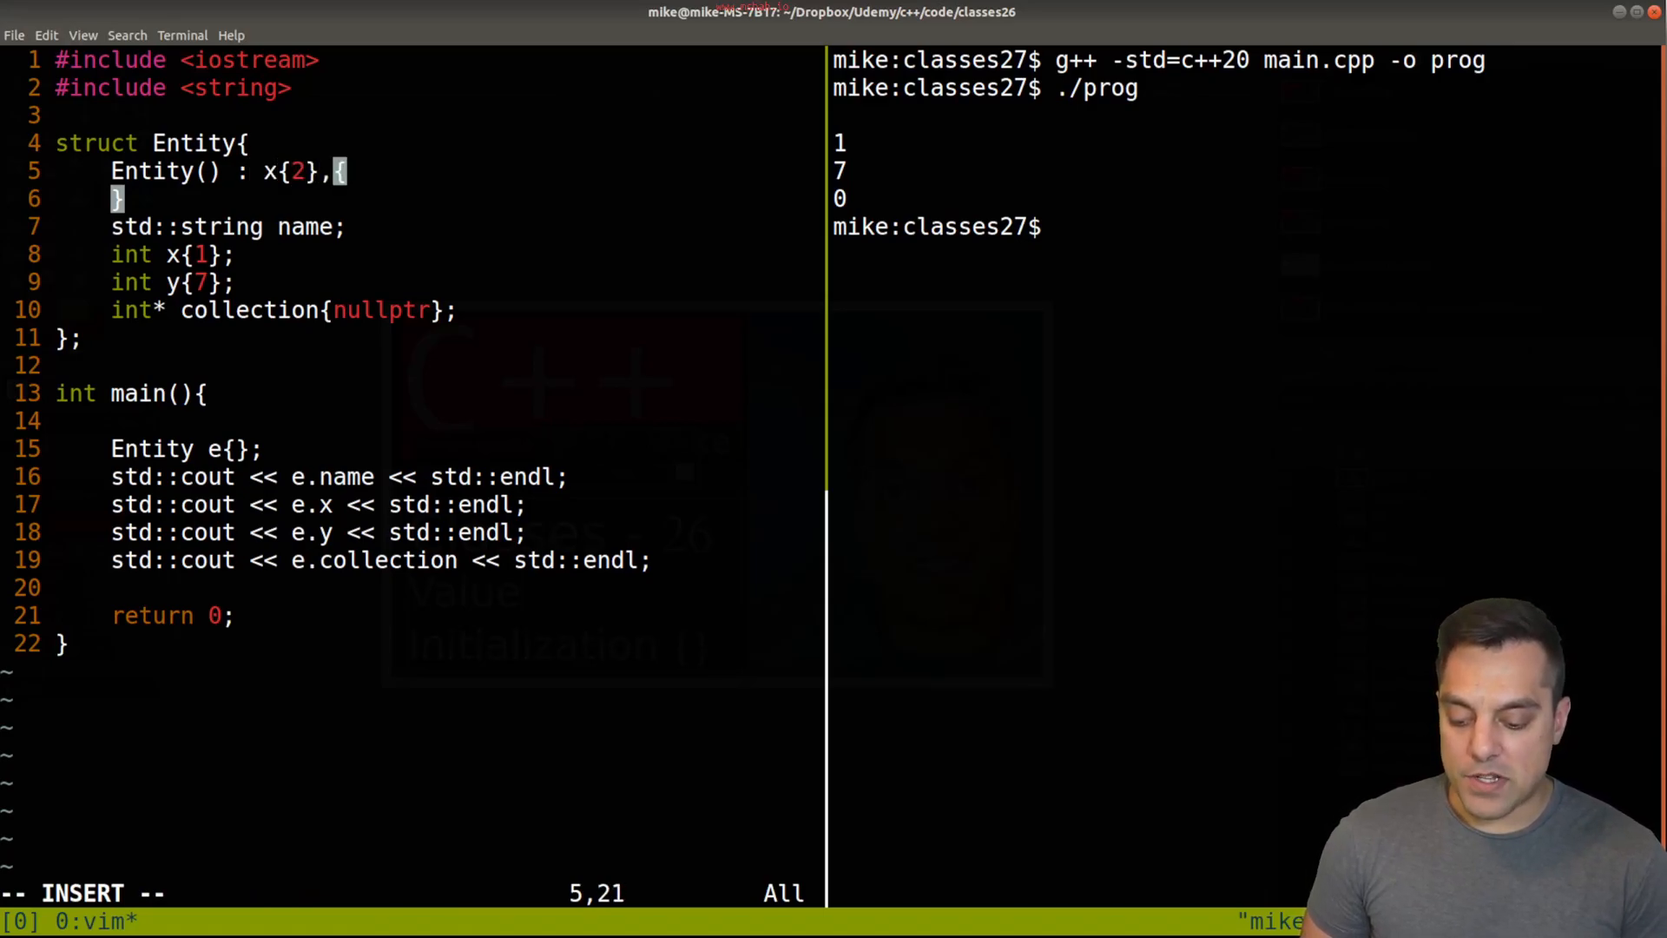
Step: Extend the initializer list with y{3}, collection{nullptr} and name{}
type("y{3}{")
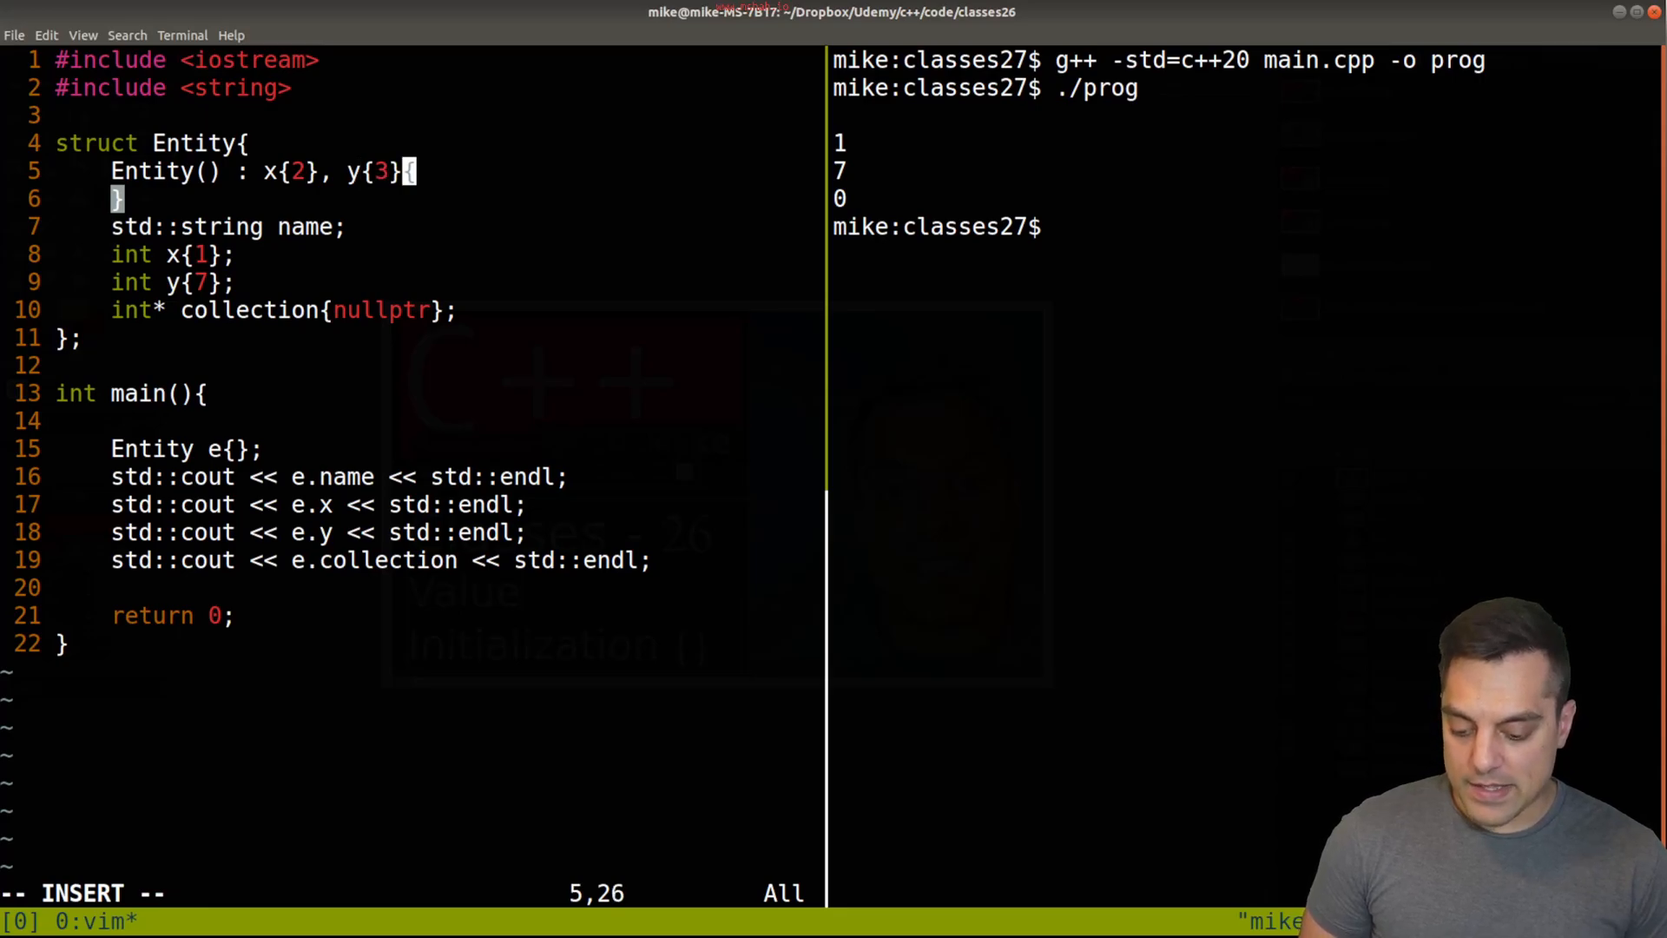
type(",")
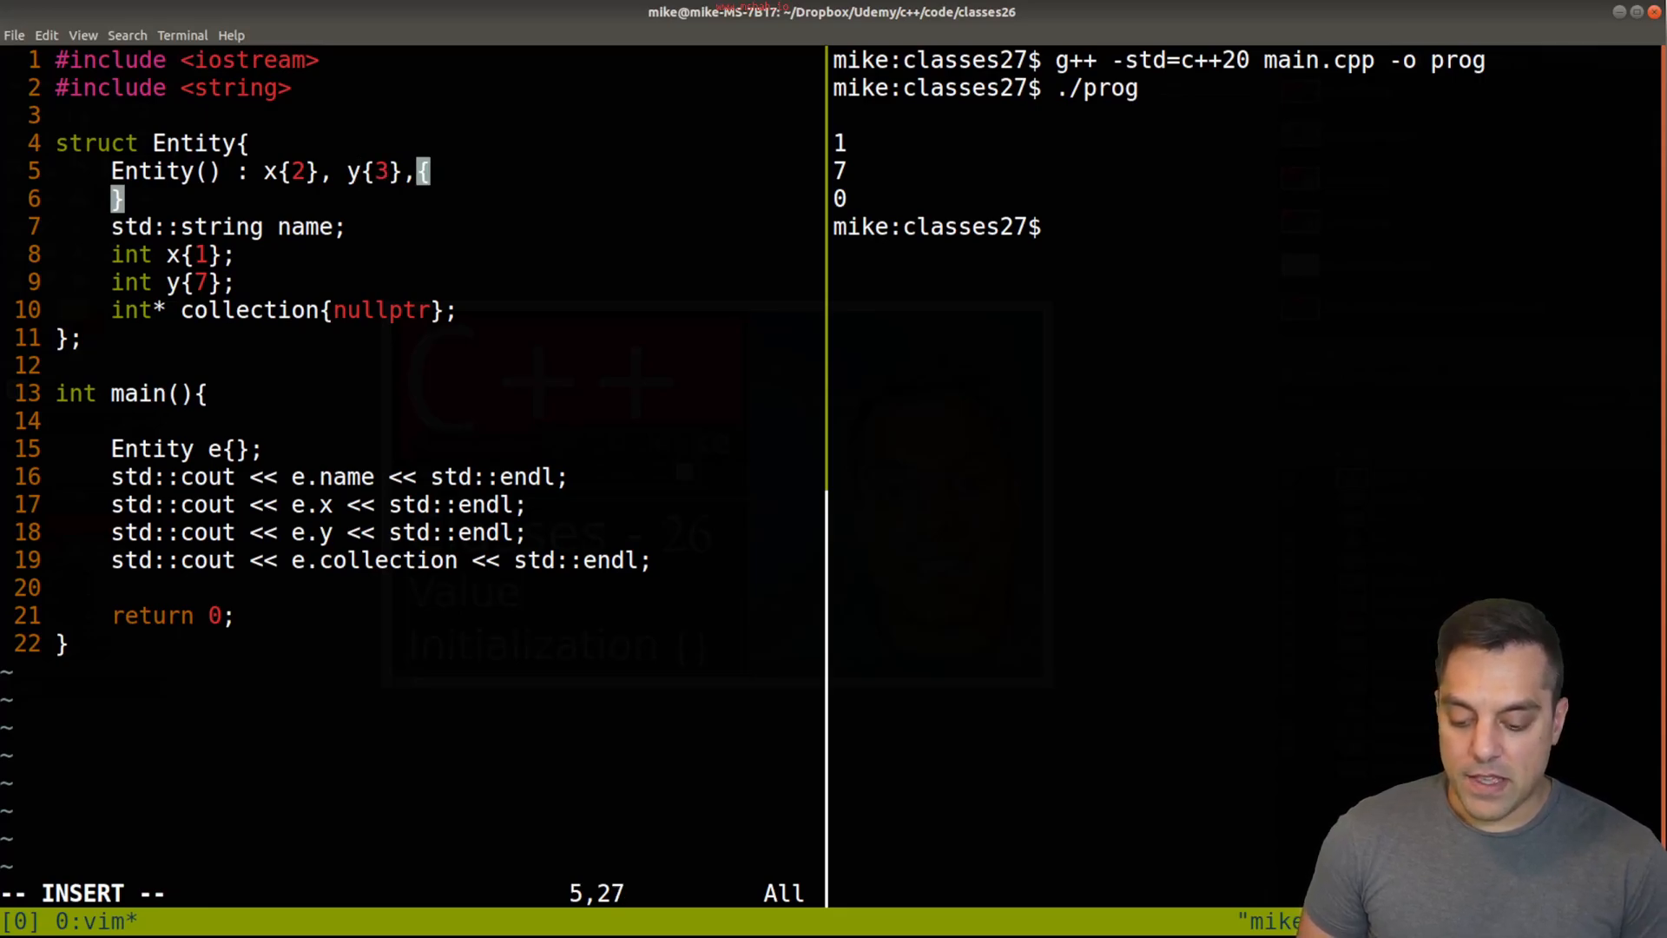
type("collection{n{")
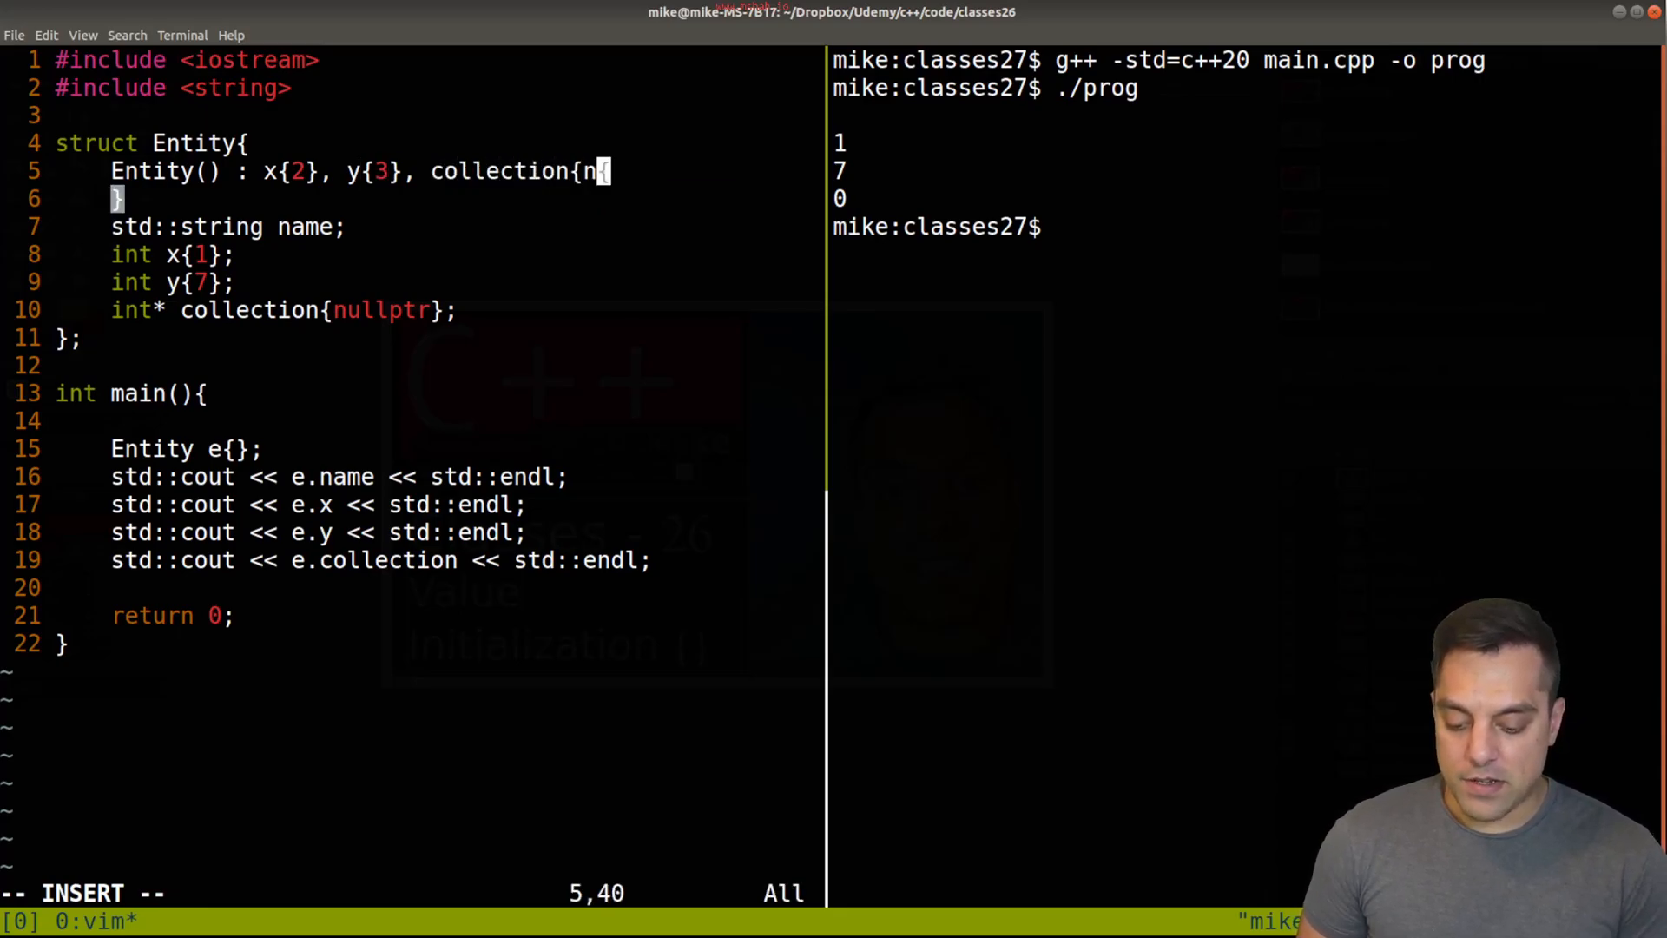
type("ullptr")
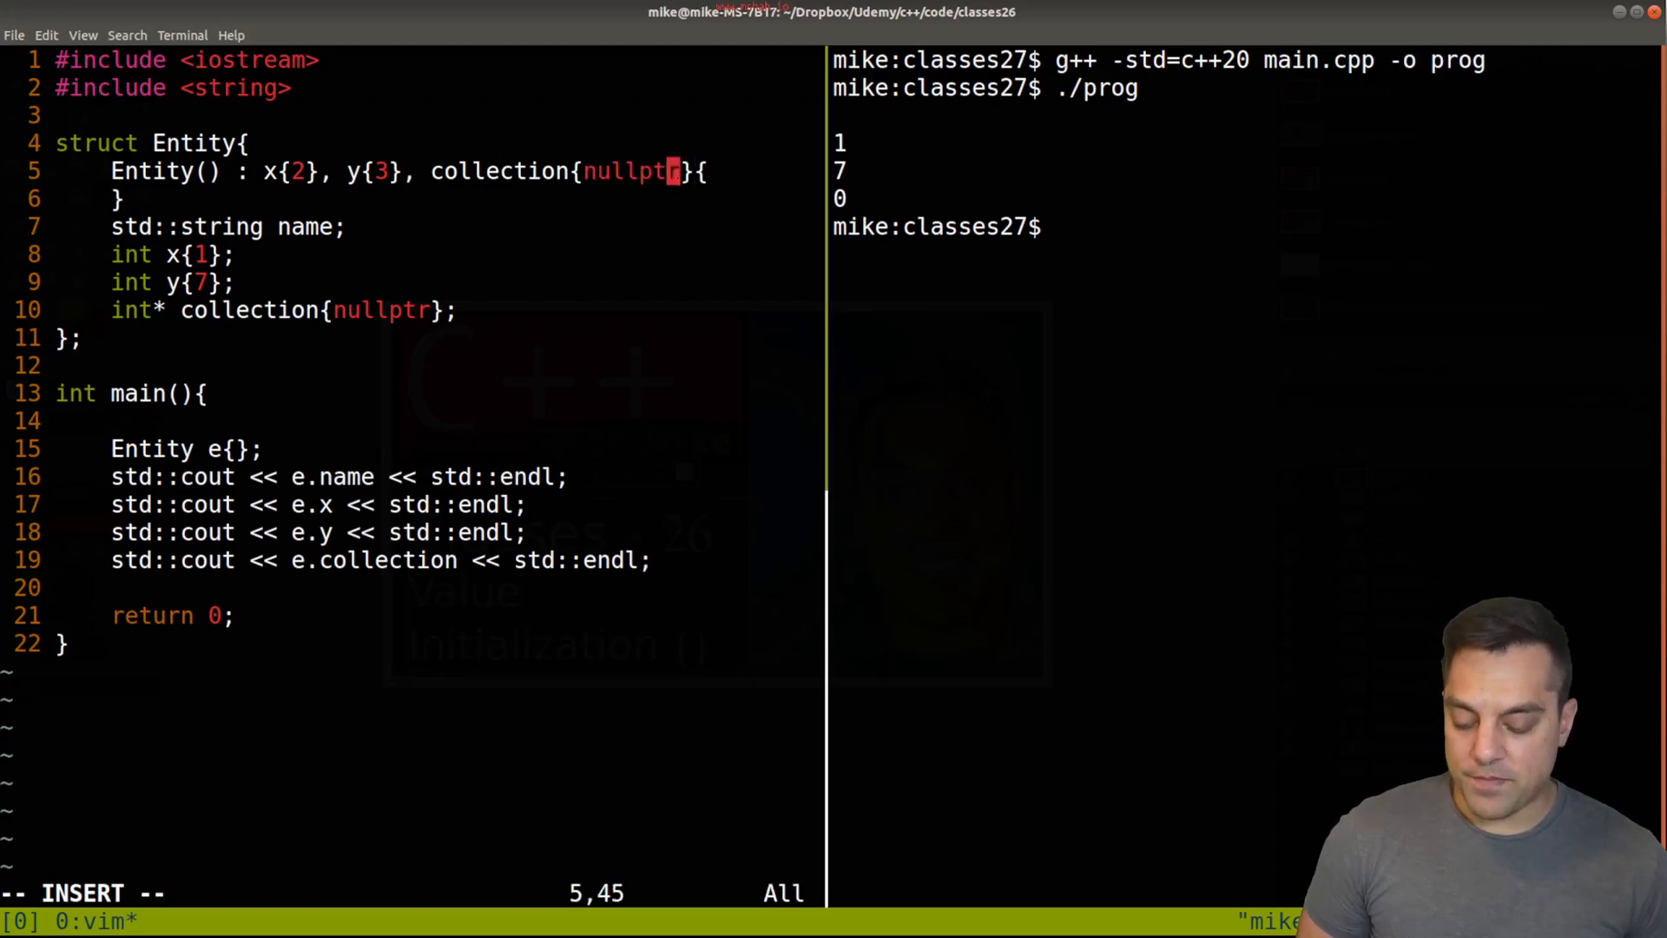
type("name{},")
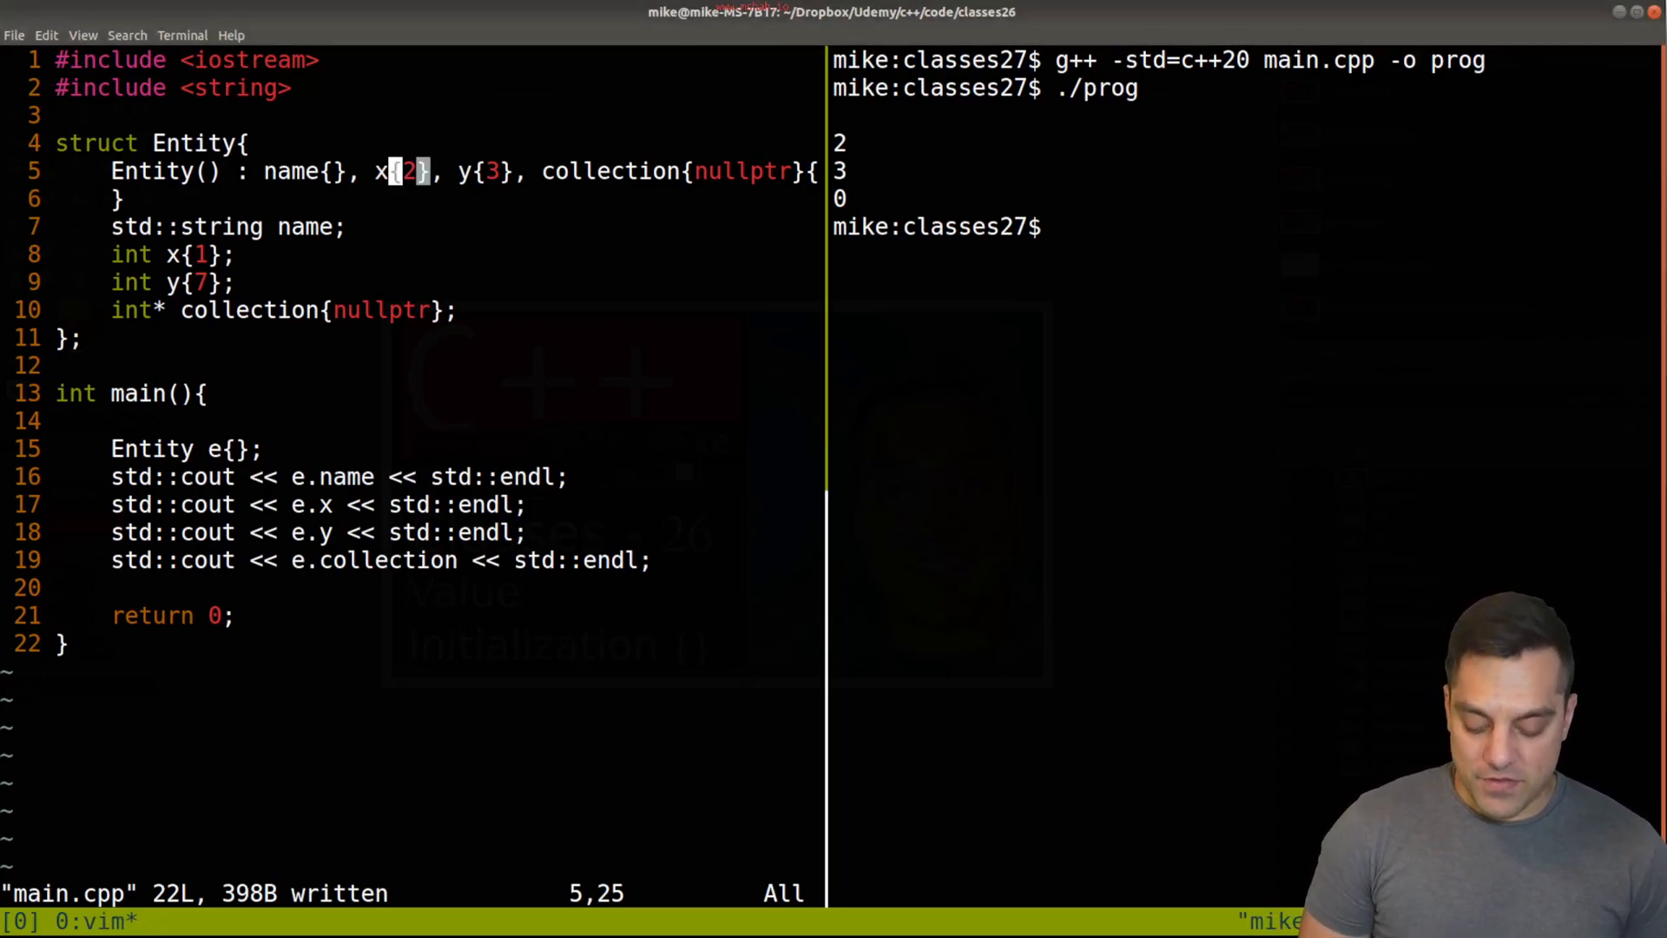
Step: Set x to 2.7 in the initializer list and recompile, hitting a double-to-int narrowing error
type(".7")
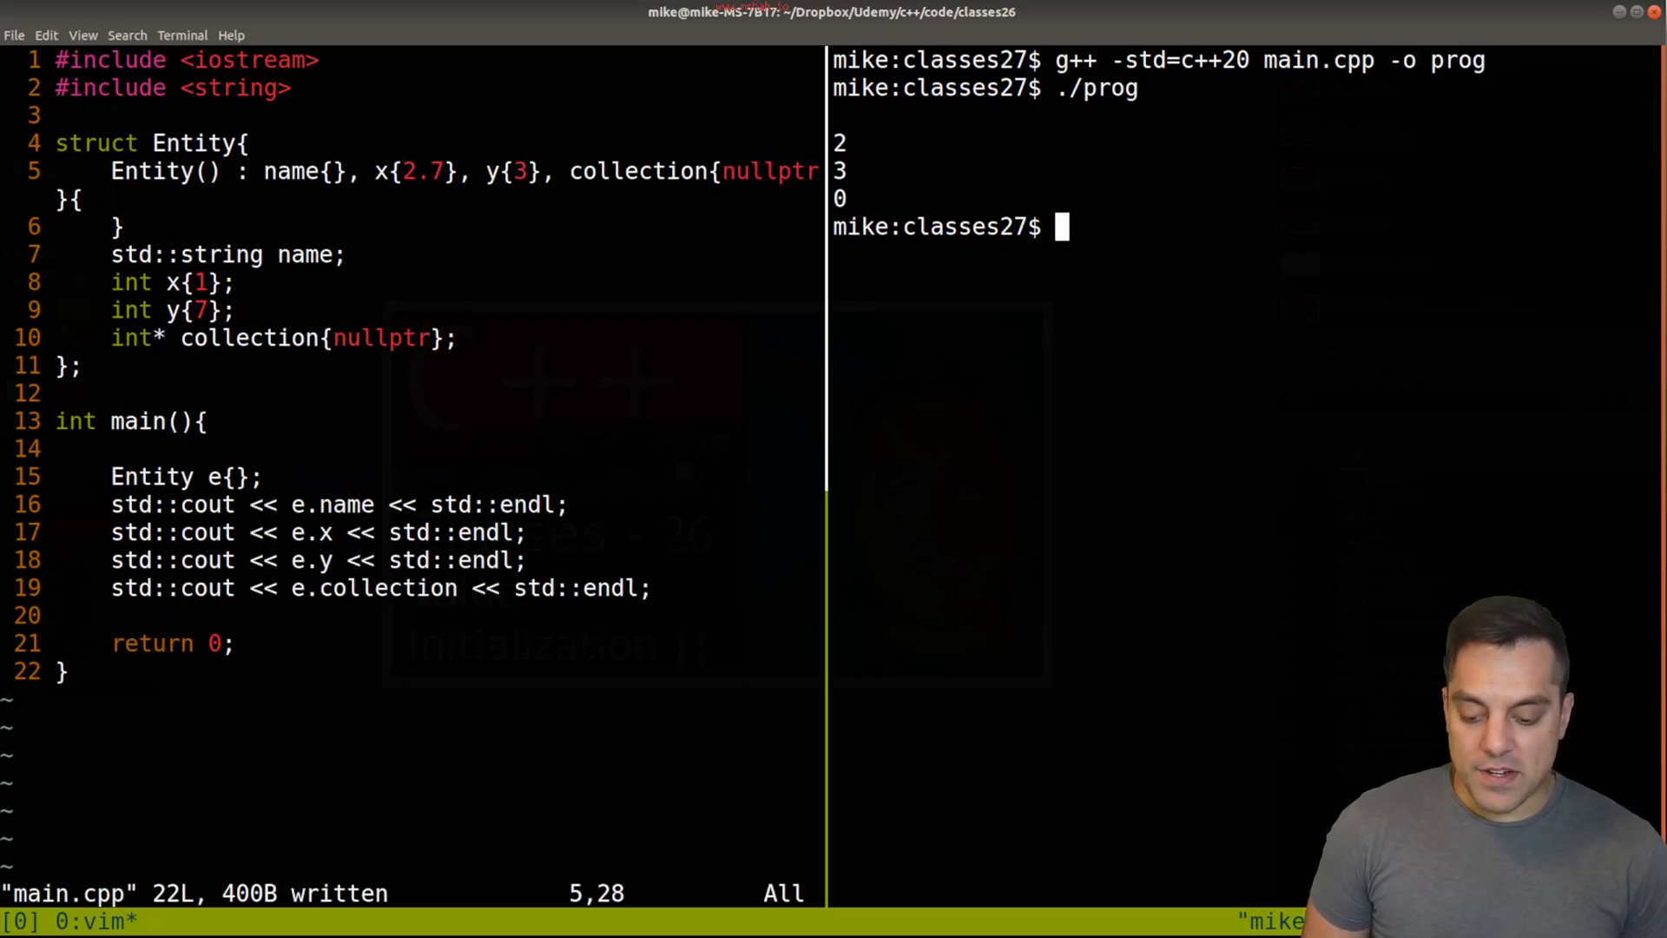
type("g++ -std=c++20 main.cpp -o prog")
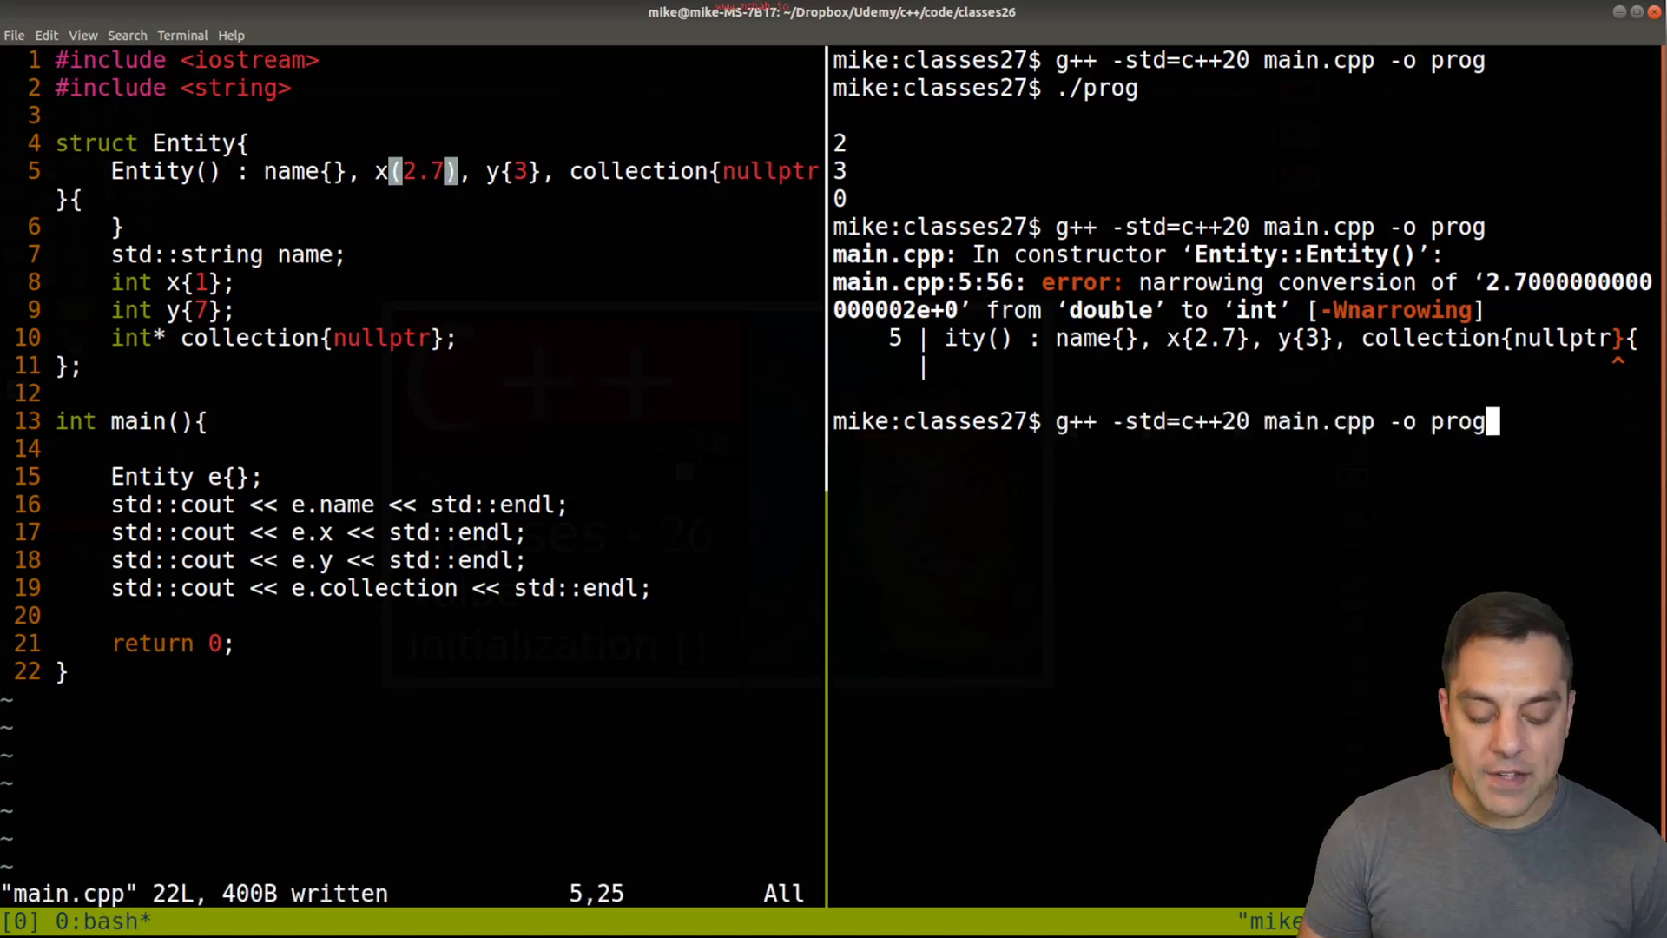
key("Return")
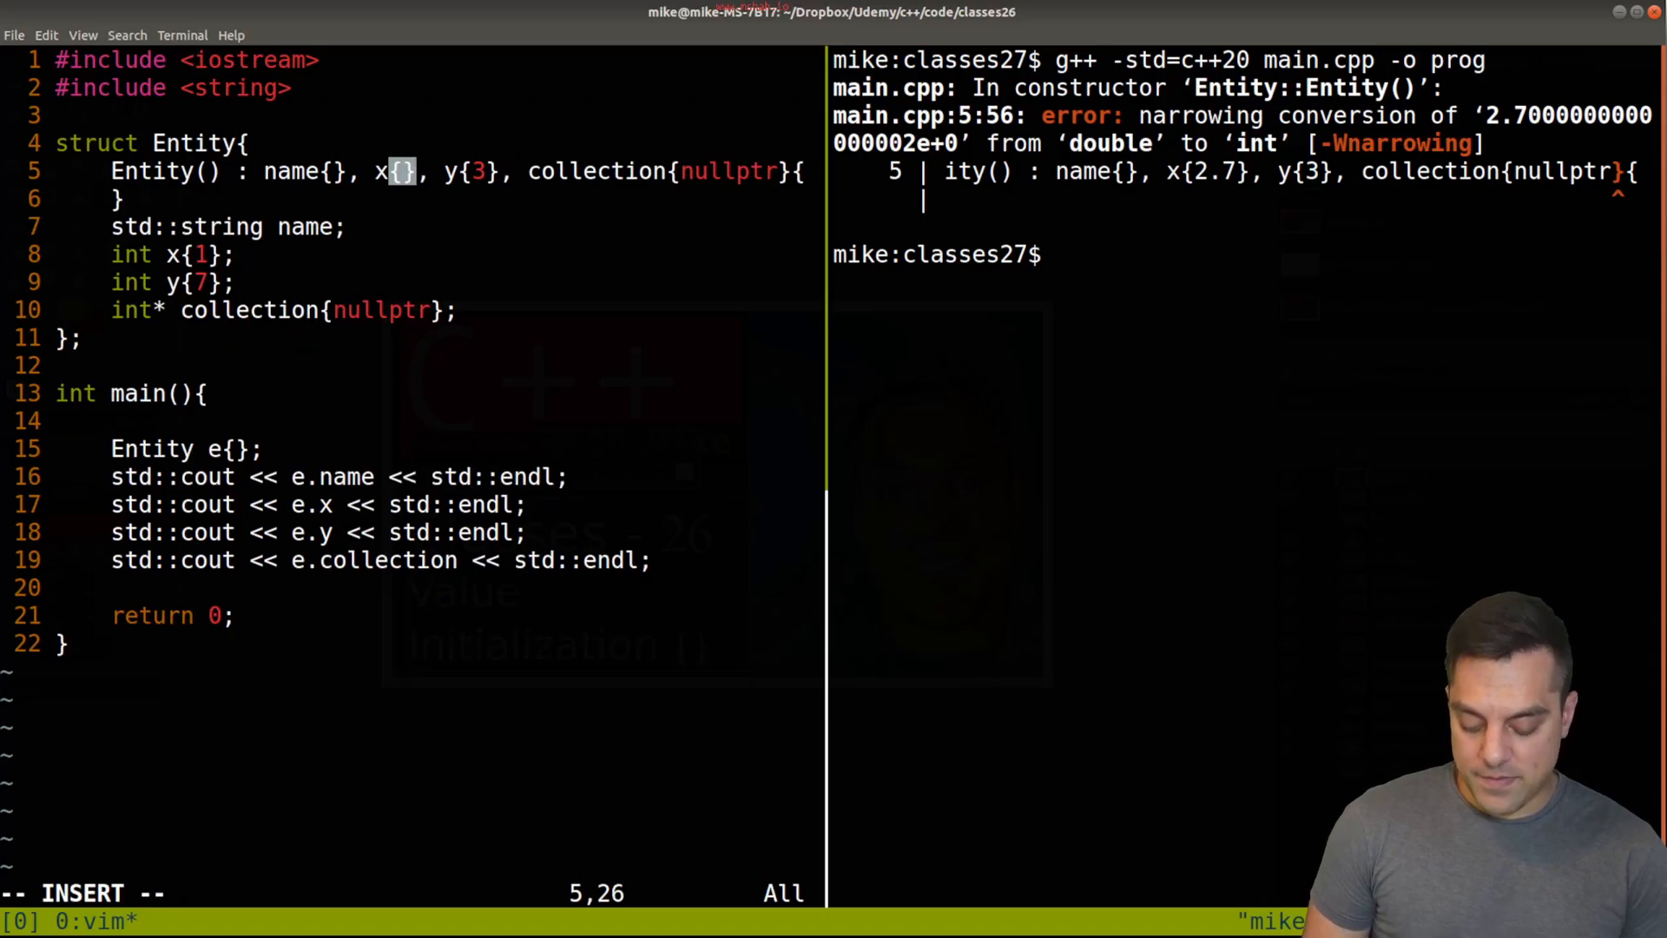
Step: Initialize x and y to 0 in the constructor's list and save main.cpp
type("0")
left_click(413, 892)
type(":w")
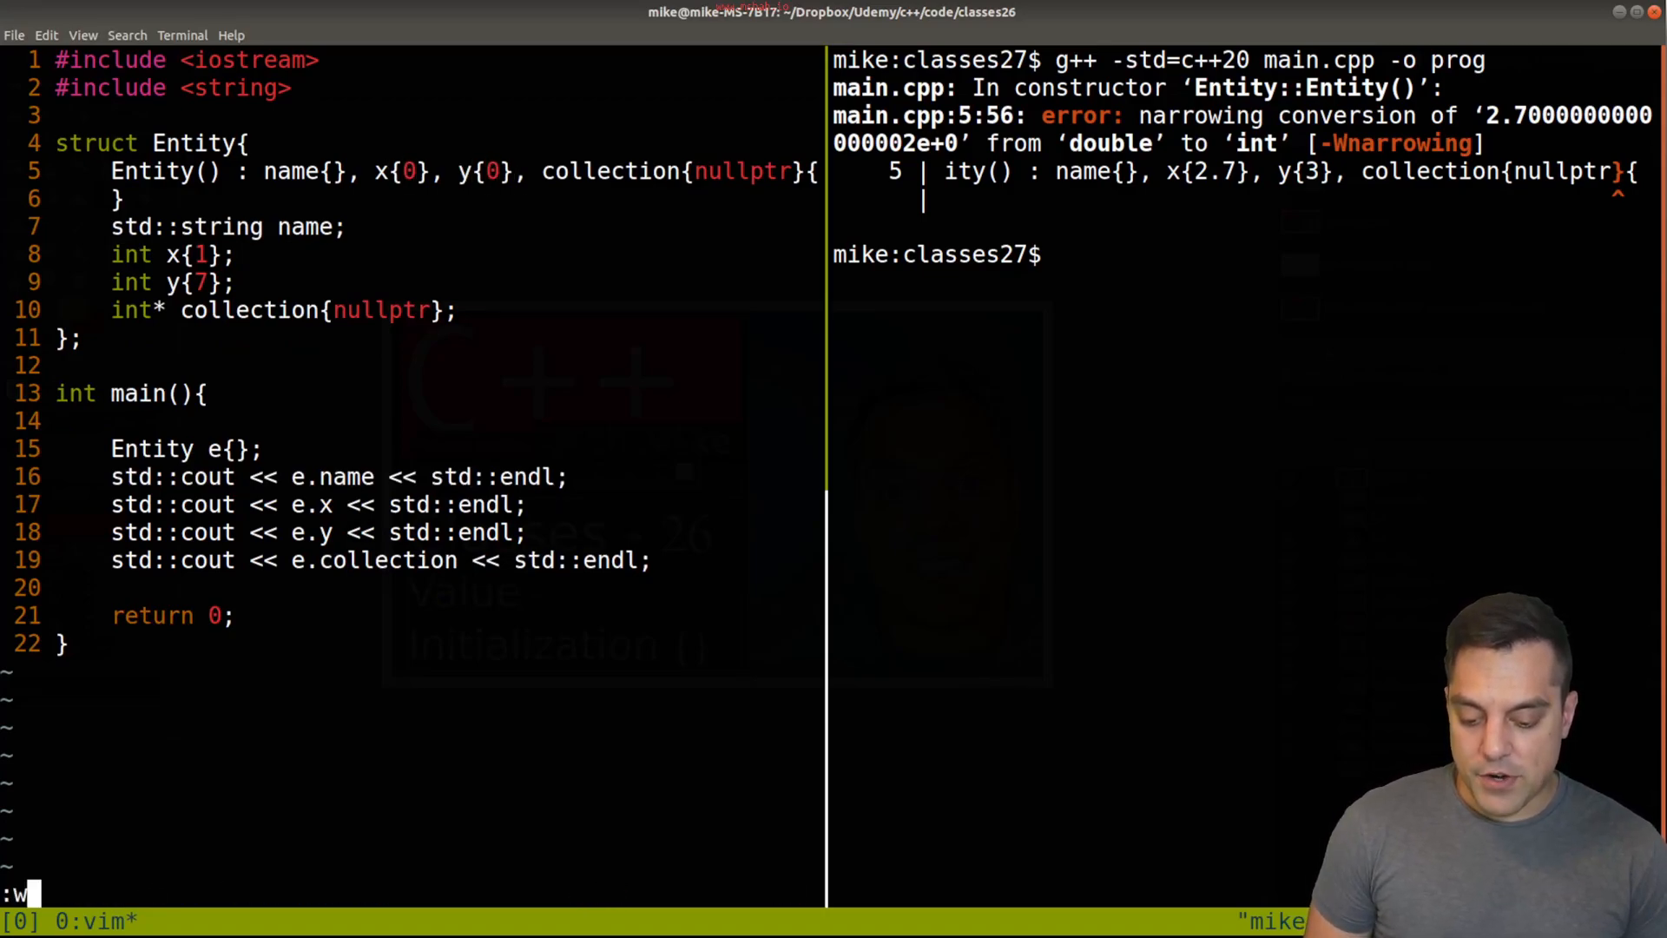
key("Return")
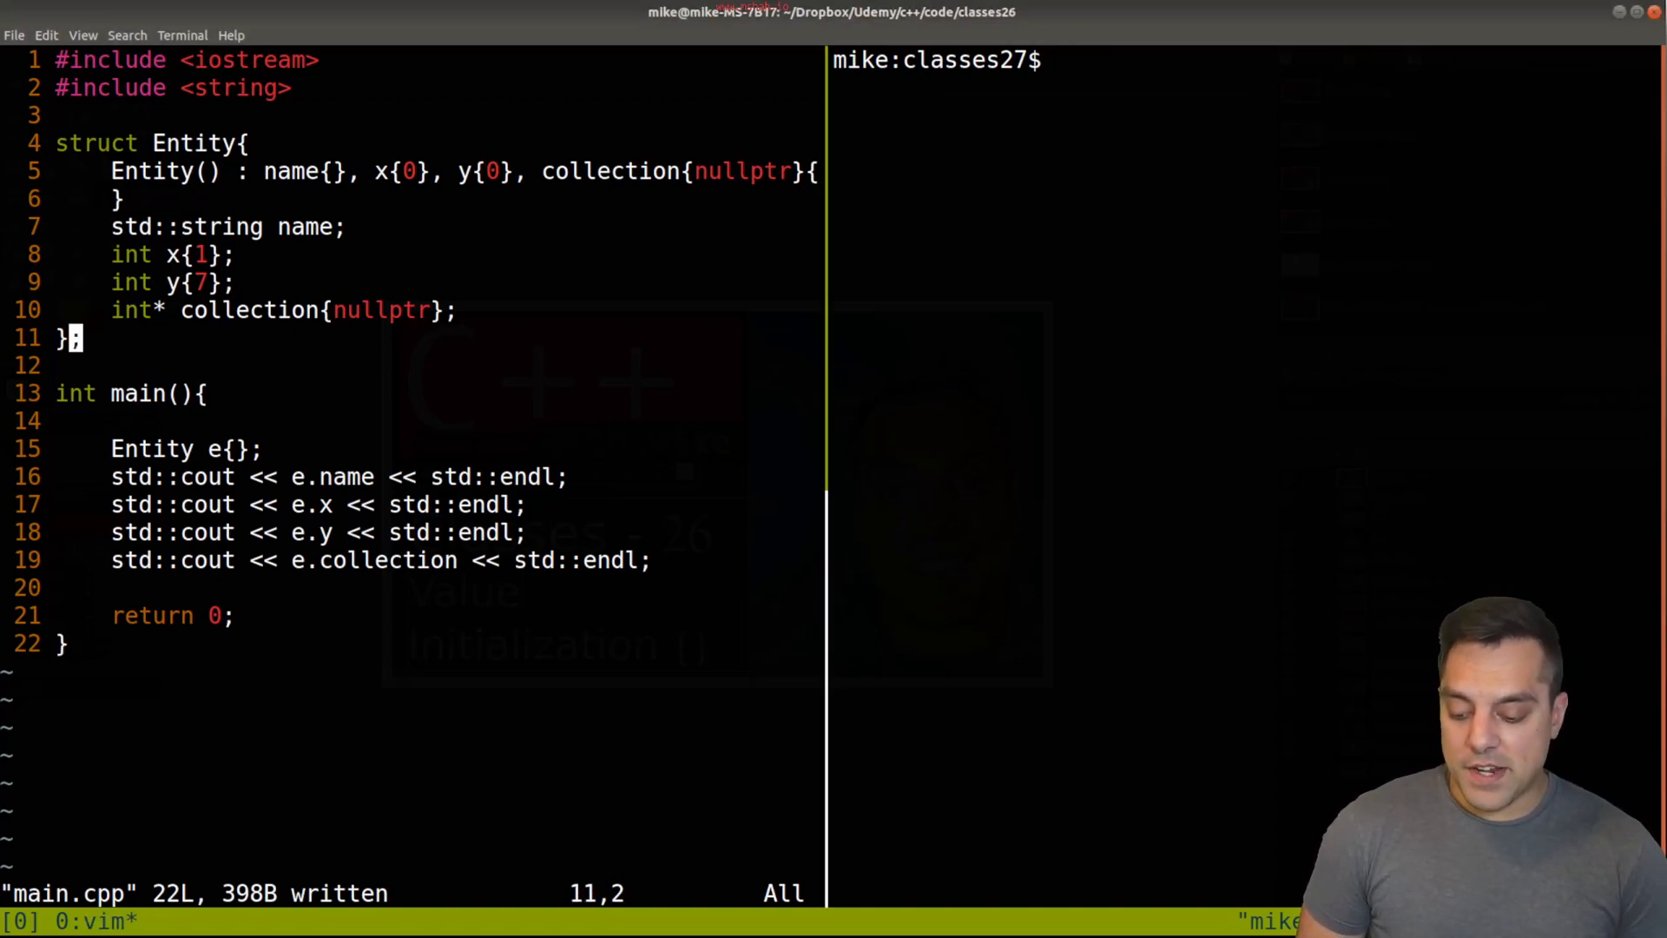
Step: Add a vec3 struct holding float x, y, z after Entity
type("struct ve")
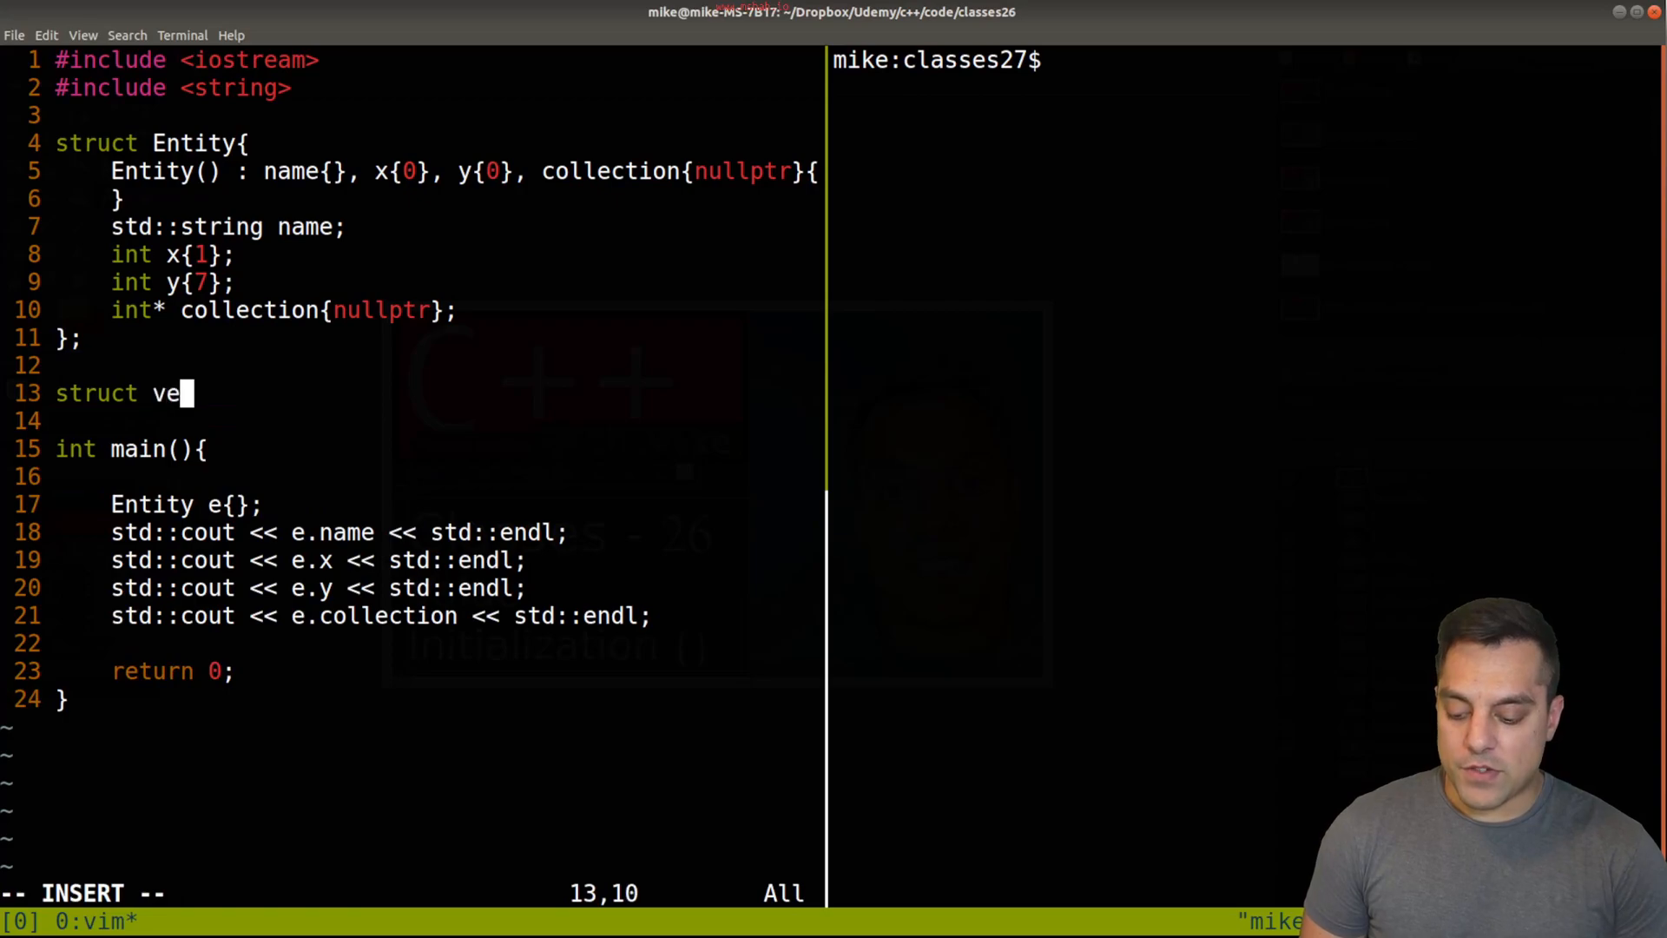
type("c3{")
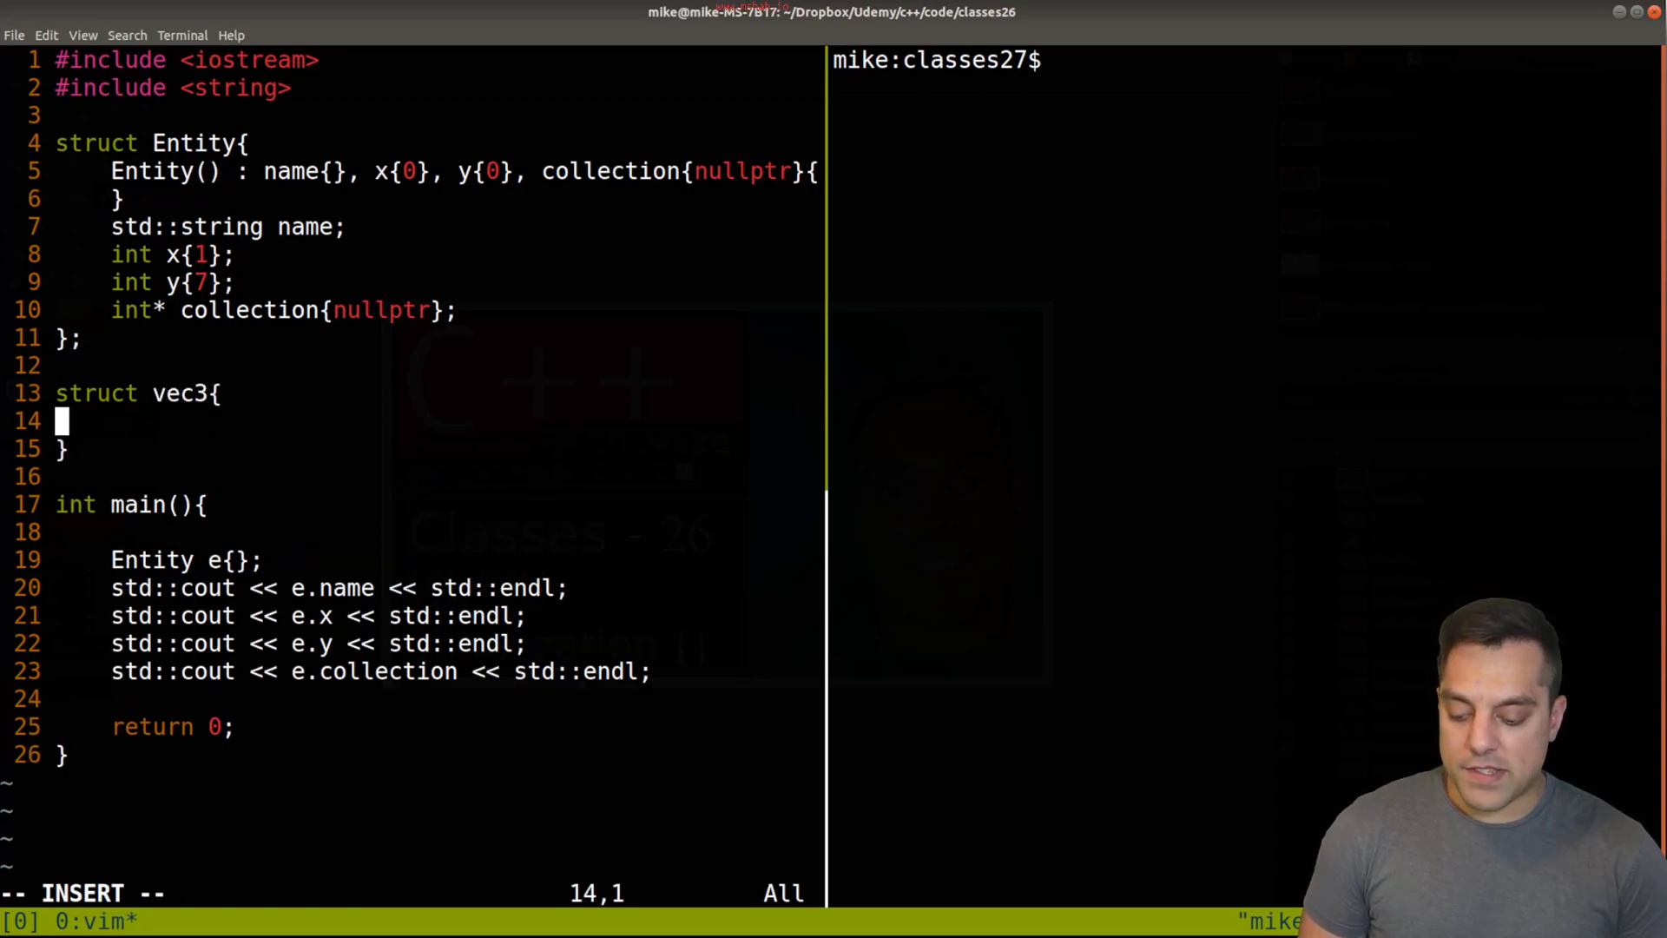
type("float x,y,z;")
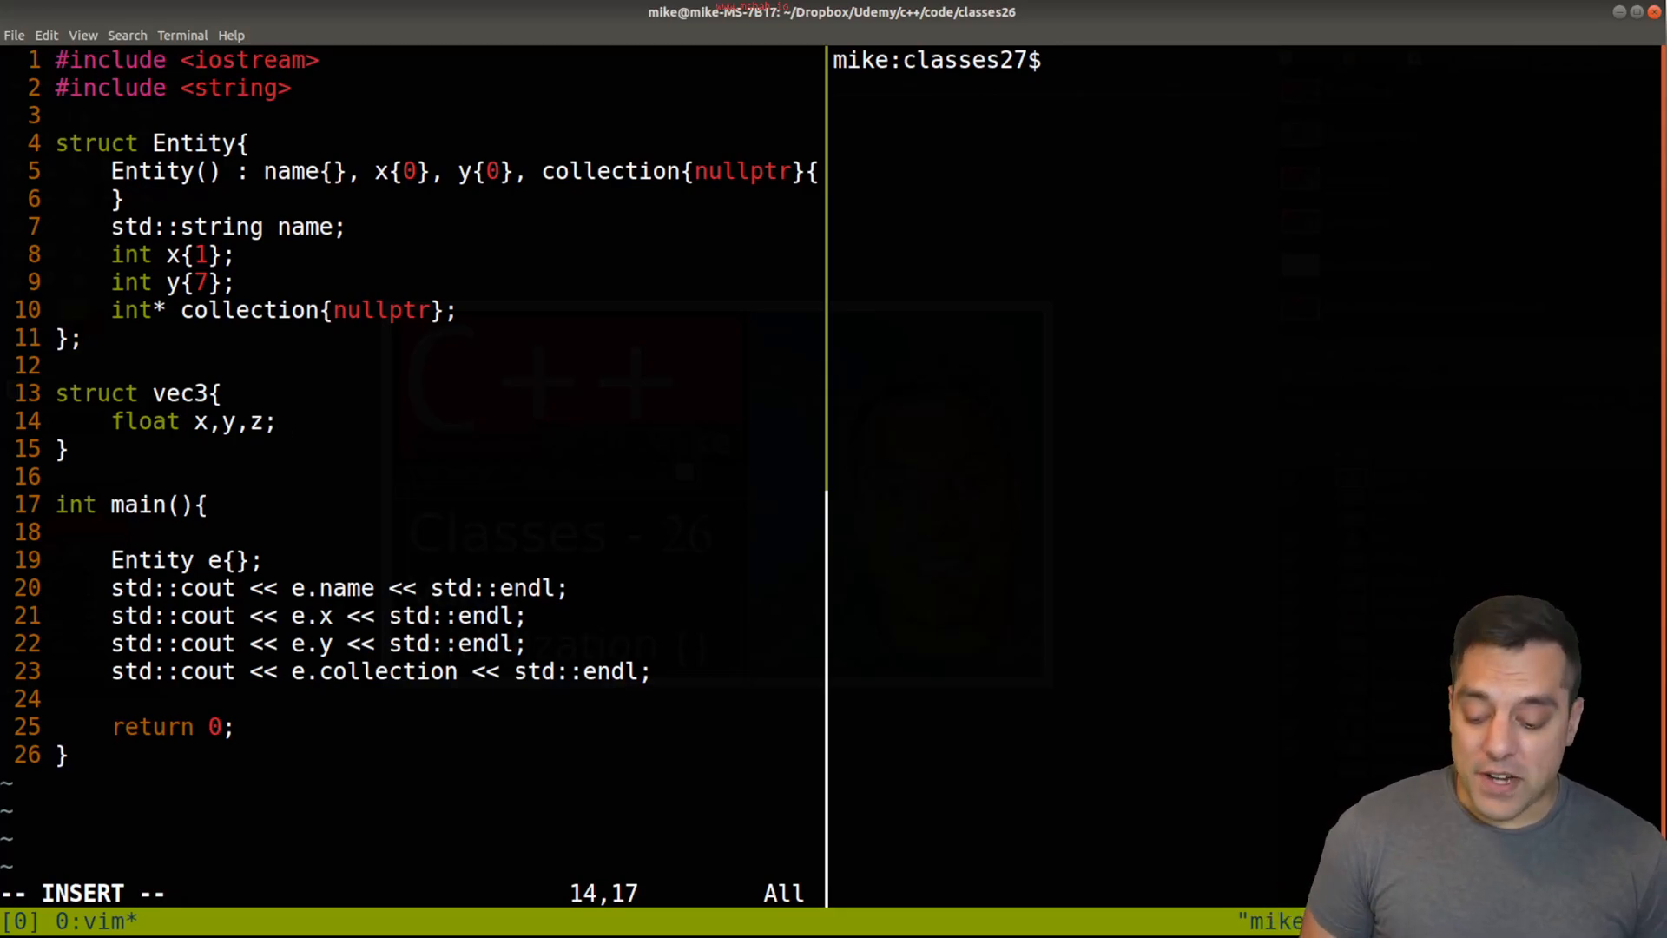
Step: Declare a value-initialized 'vec3 v{}' in main using the completion suggestion
type("ve")
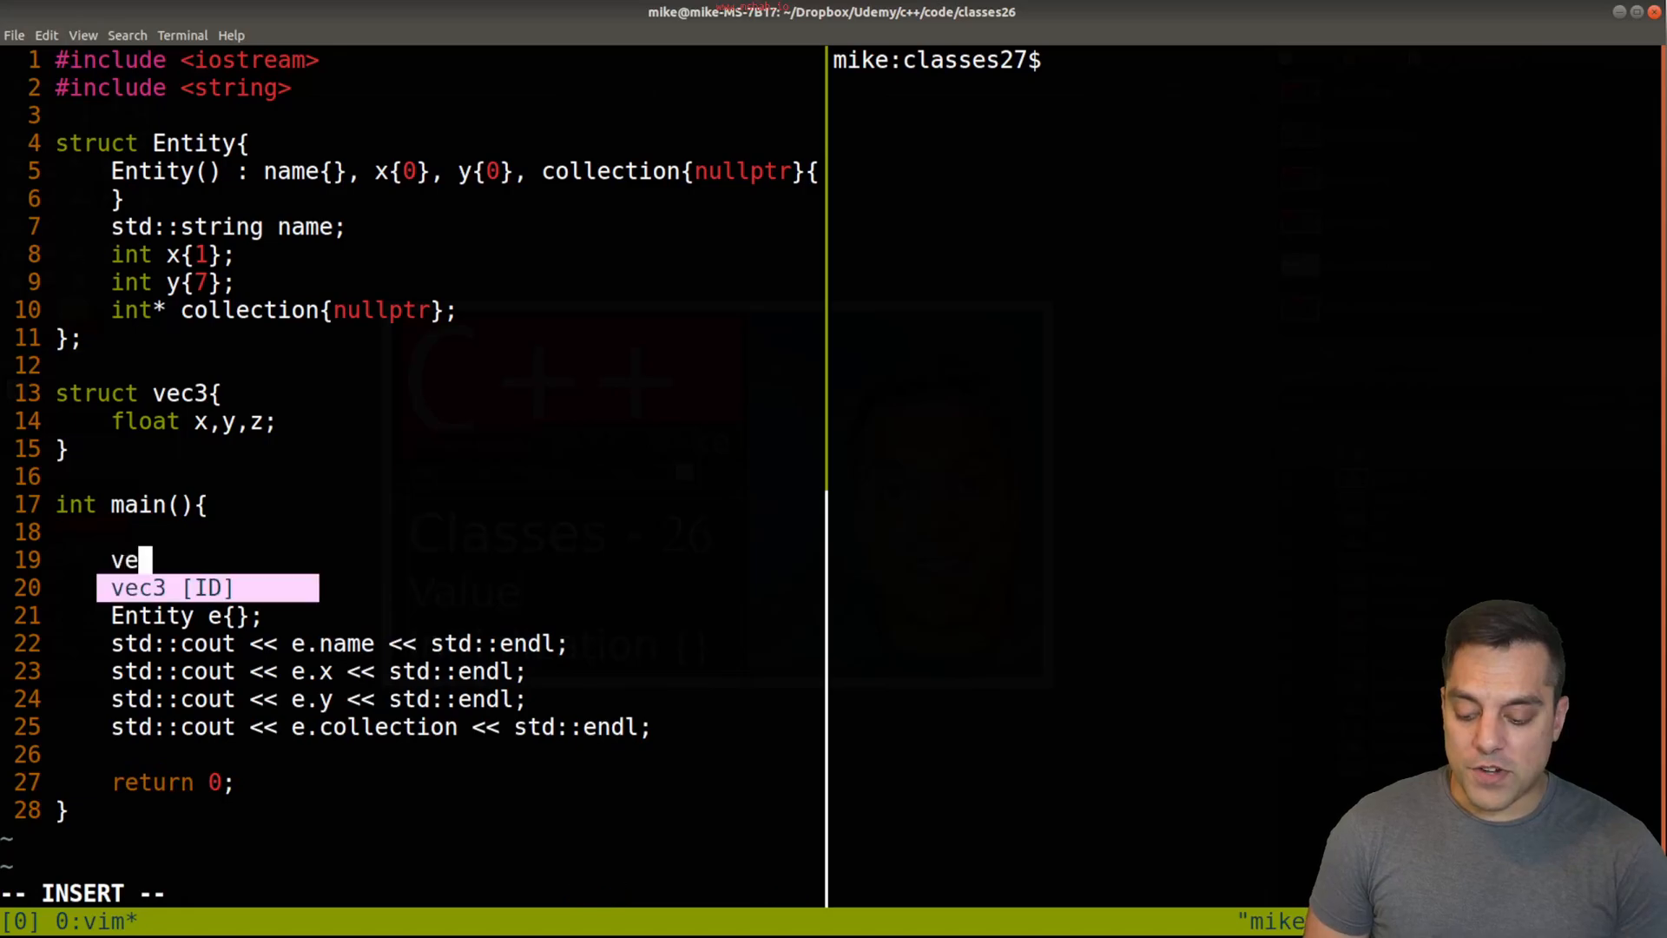
key("Tab")
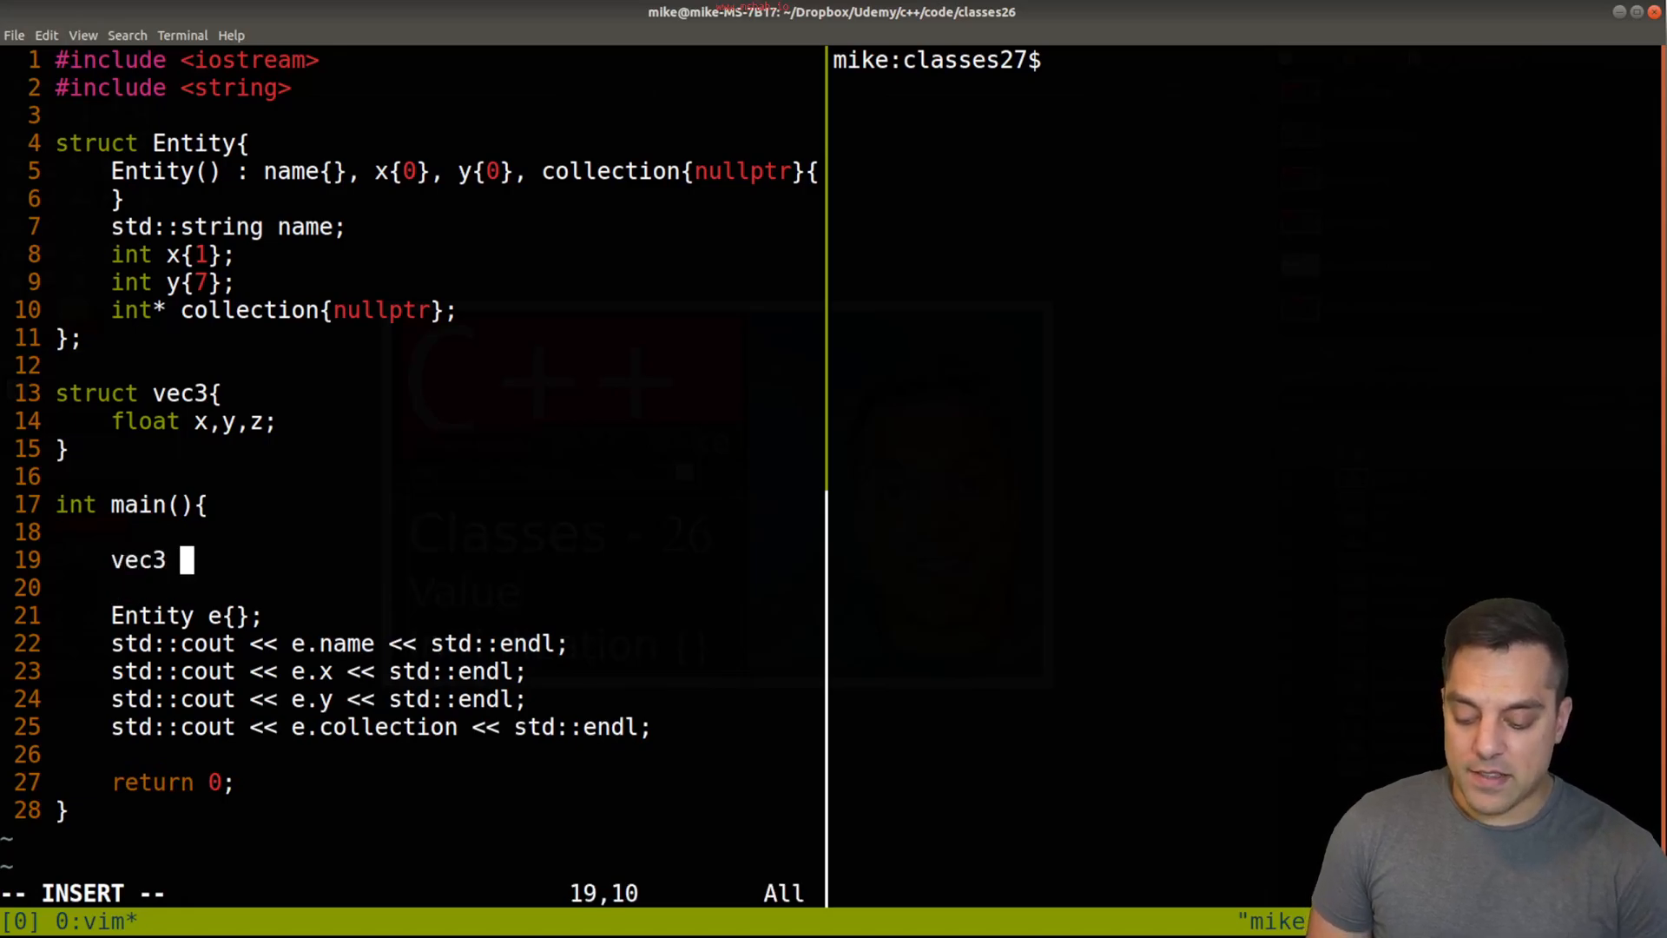
type("v{}")
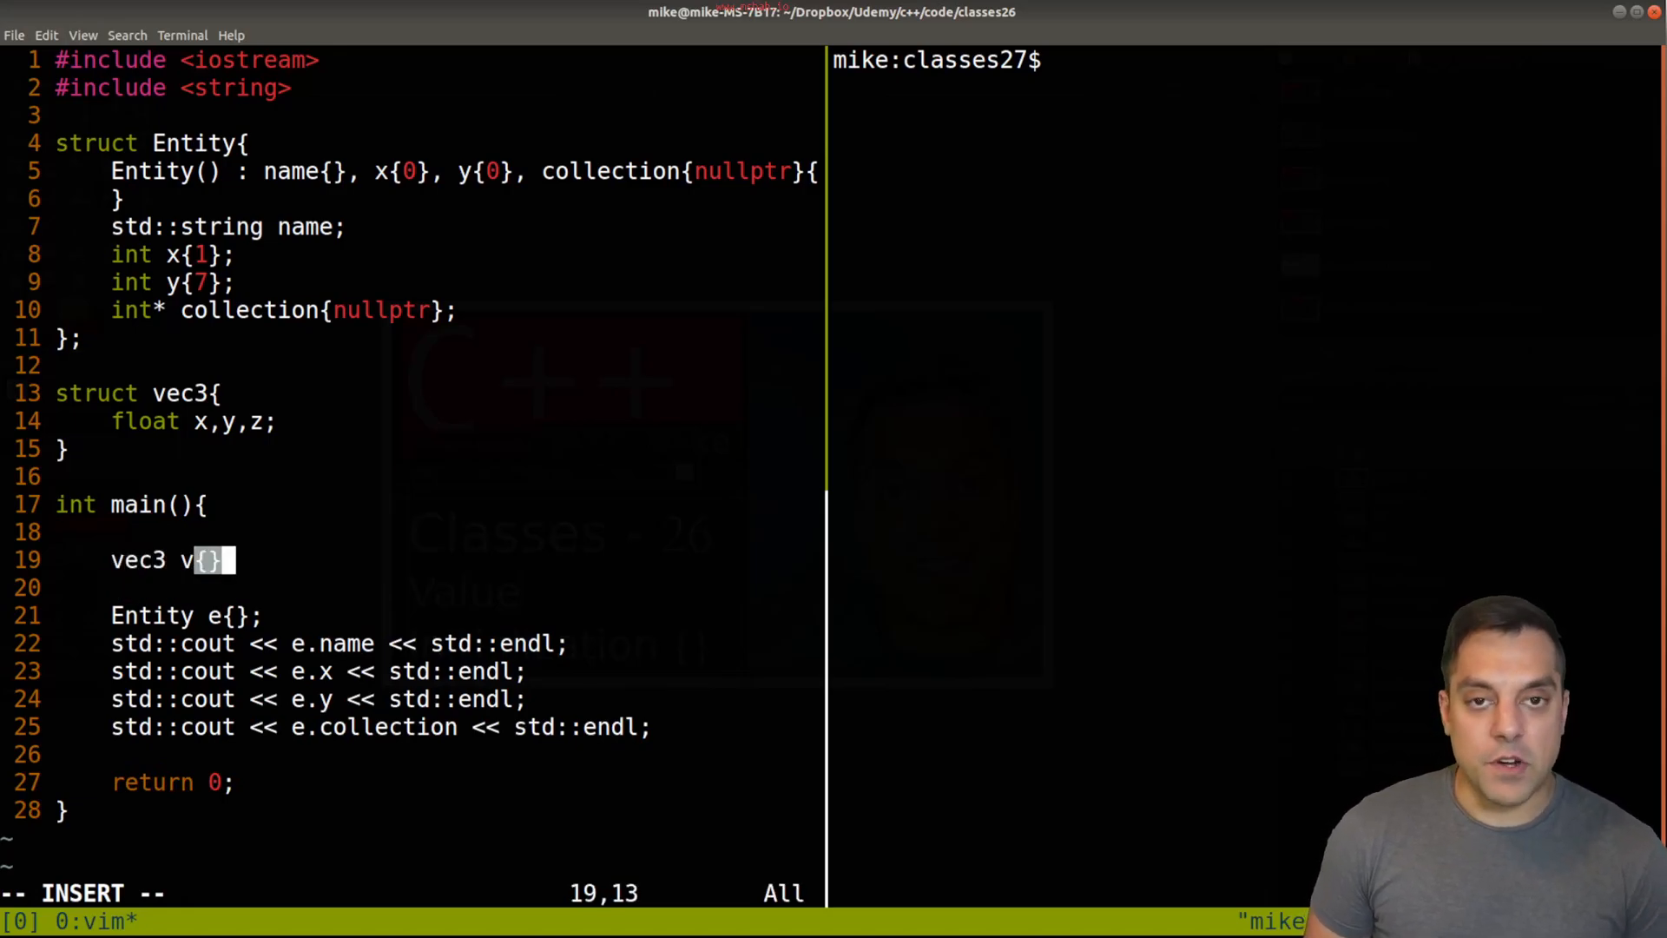